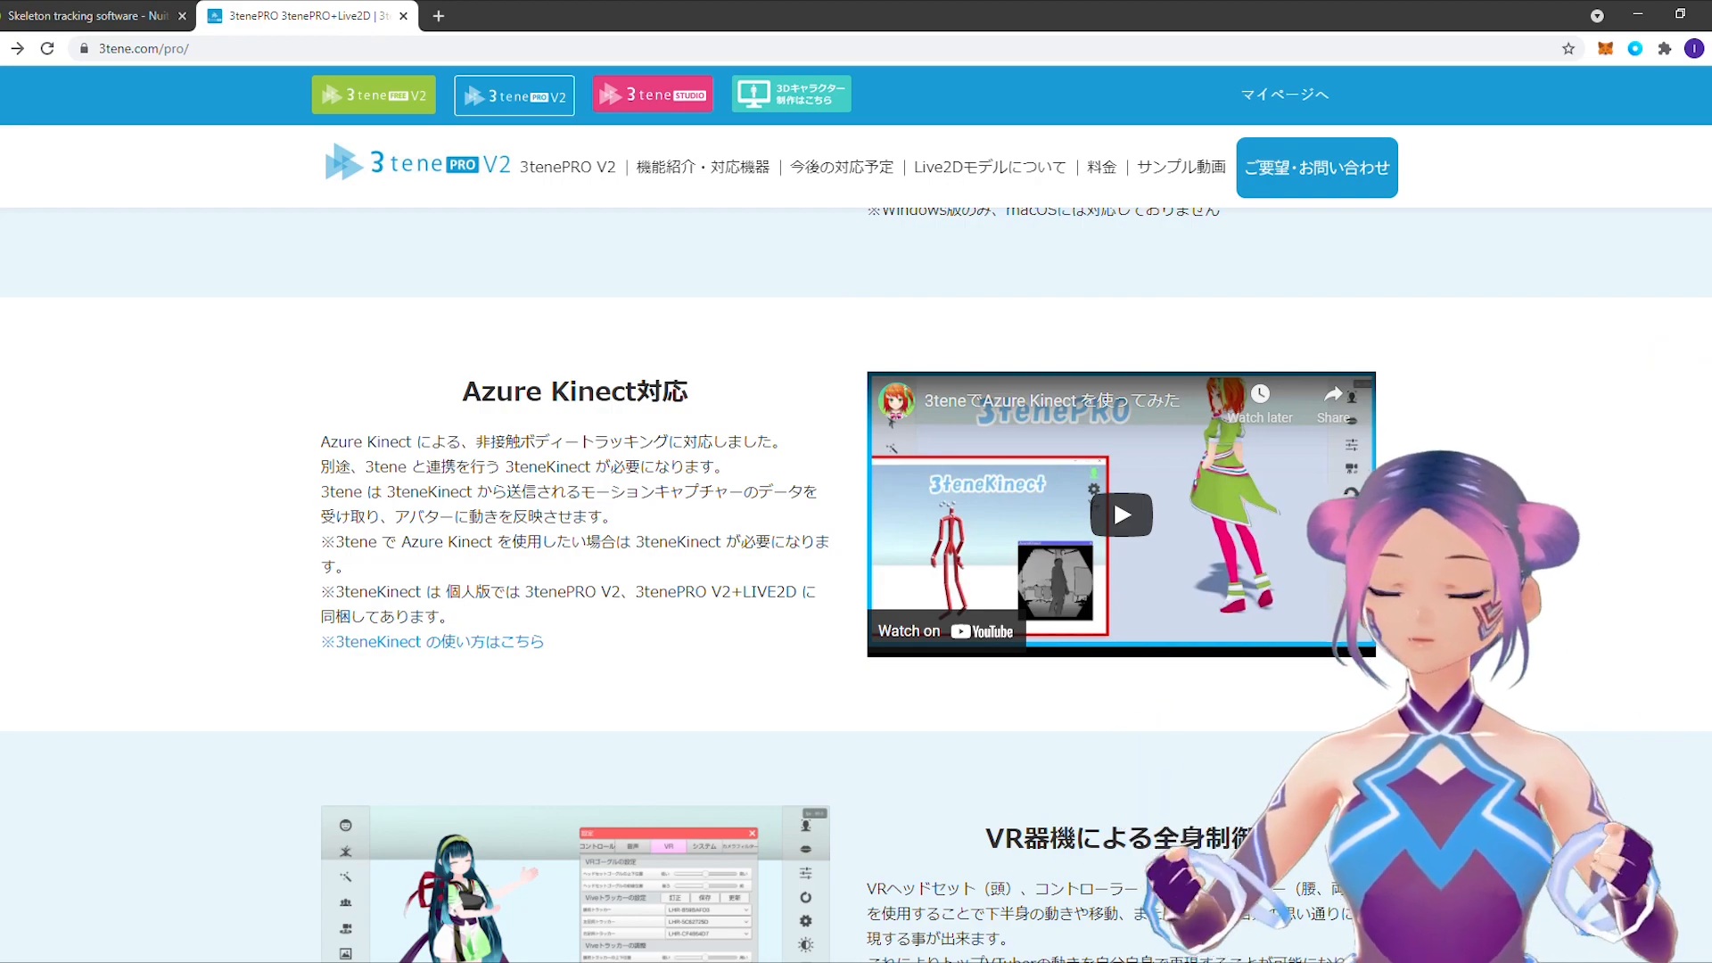
- Scroll the 3tenePRO V2 page down to the 非接触ボディートラッキング (contactless body tracking) section
{"action": "scroll", "scroll_direction": "down", "scroll_amount": 3}
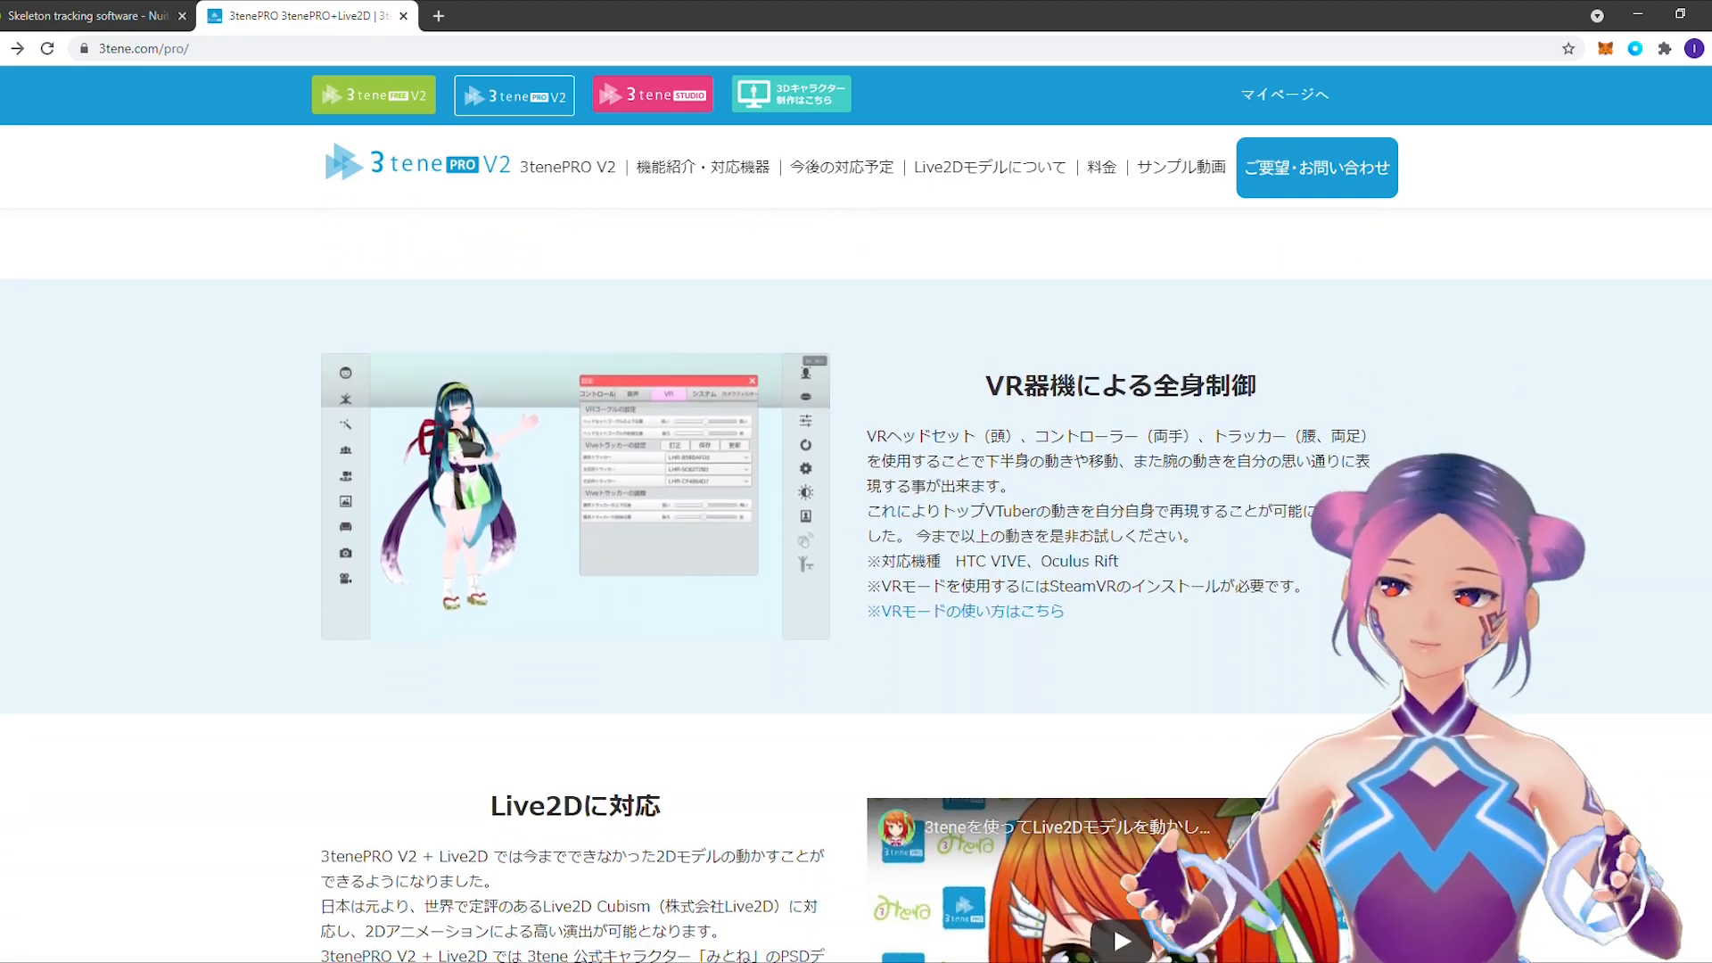
{"action": "scroll", "scroll_direction": "down", "scroll_amount": 3}
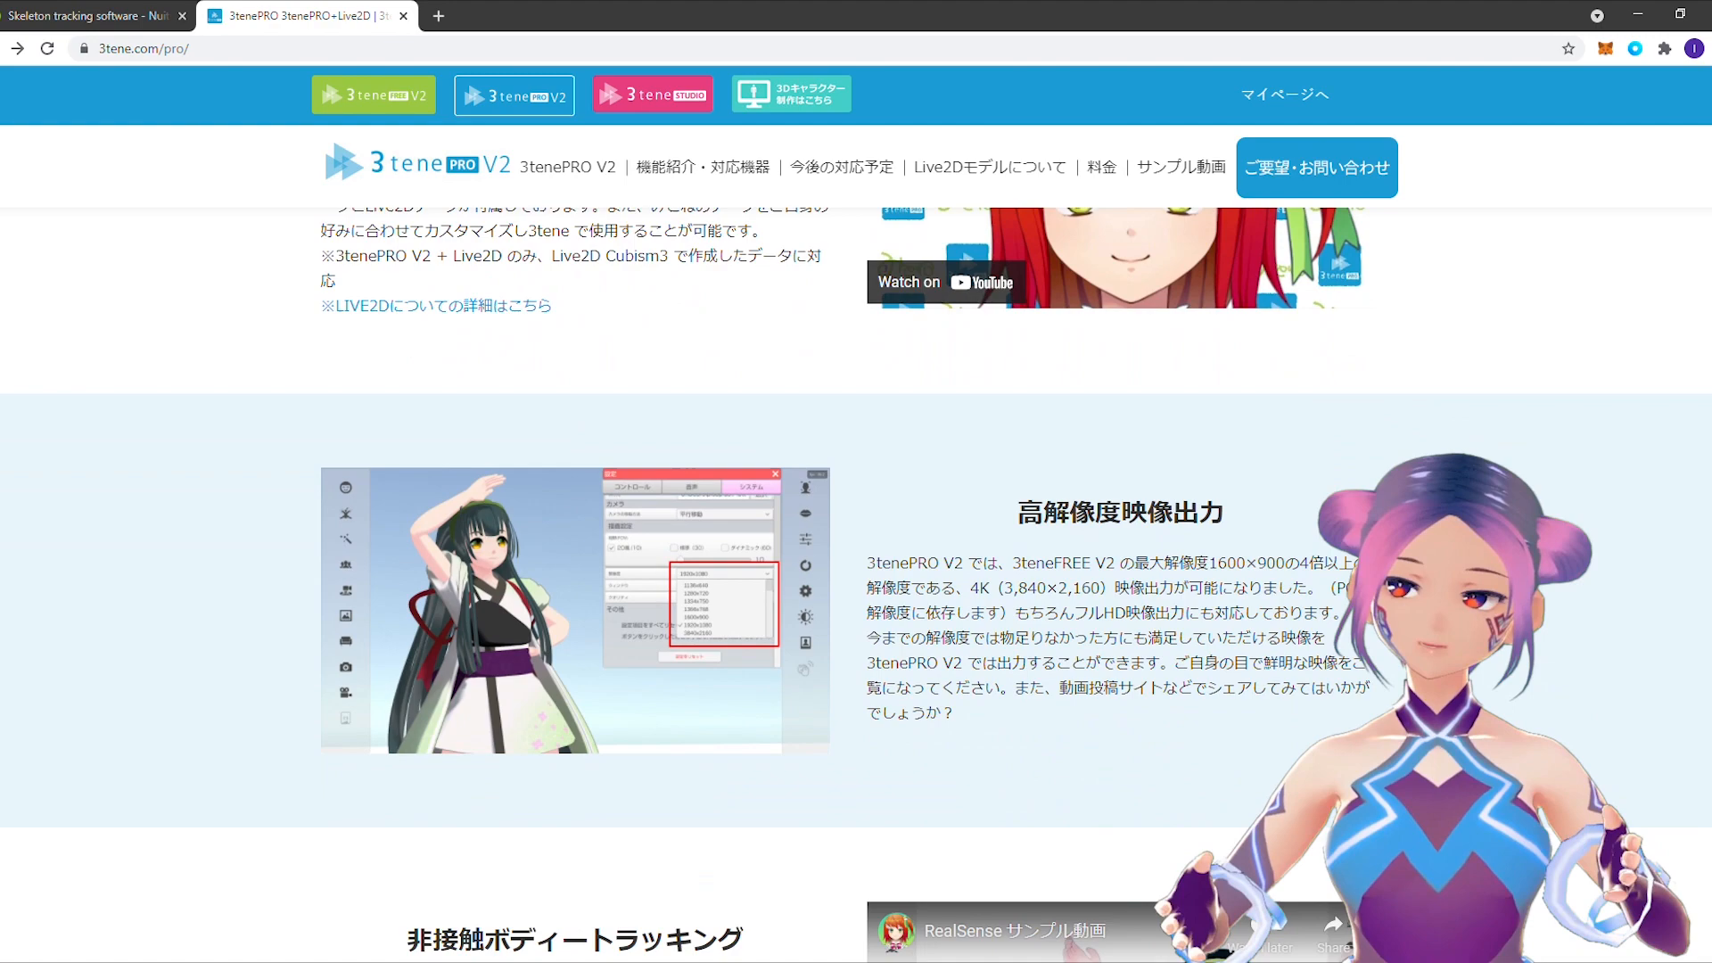
{"action": "scroll", "scroll_direction": "down", "scroll_amount": 3}
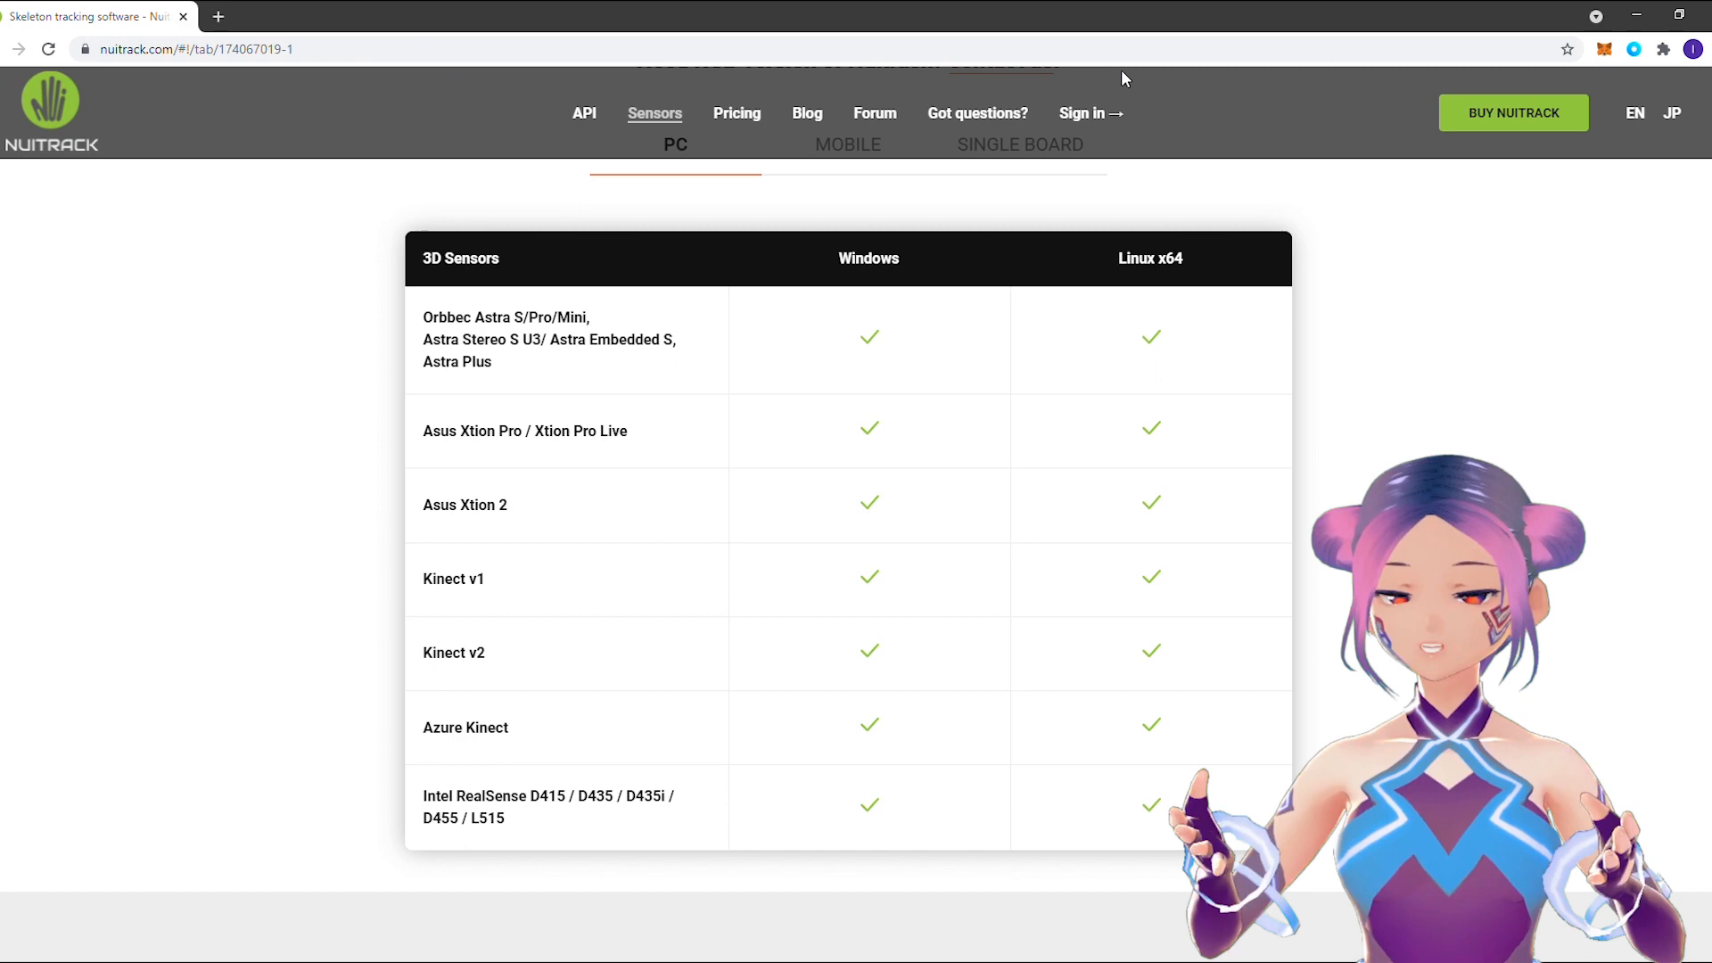
{"action": "mouse_move", "coordinate": [738, 9]}
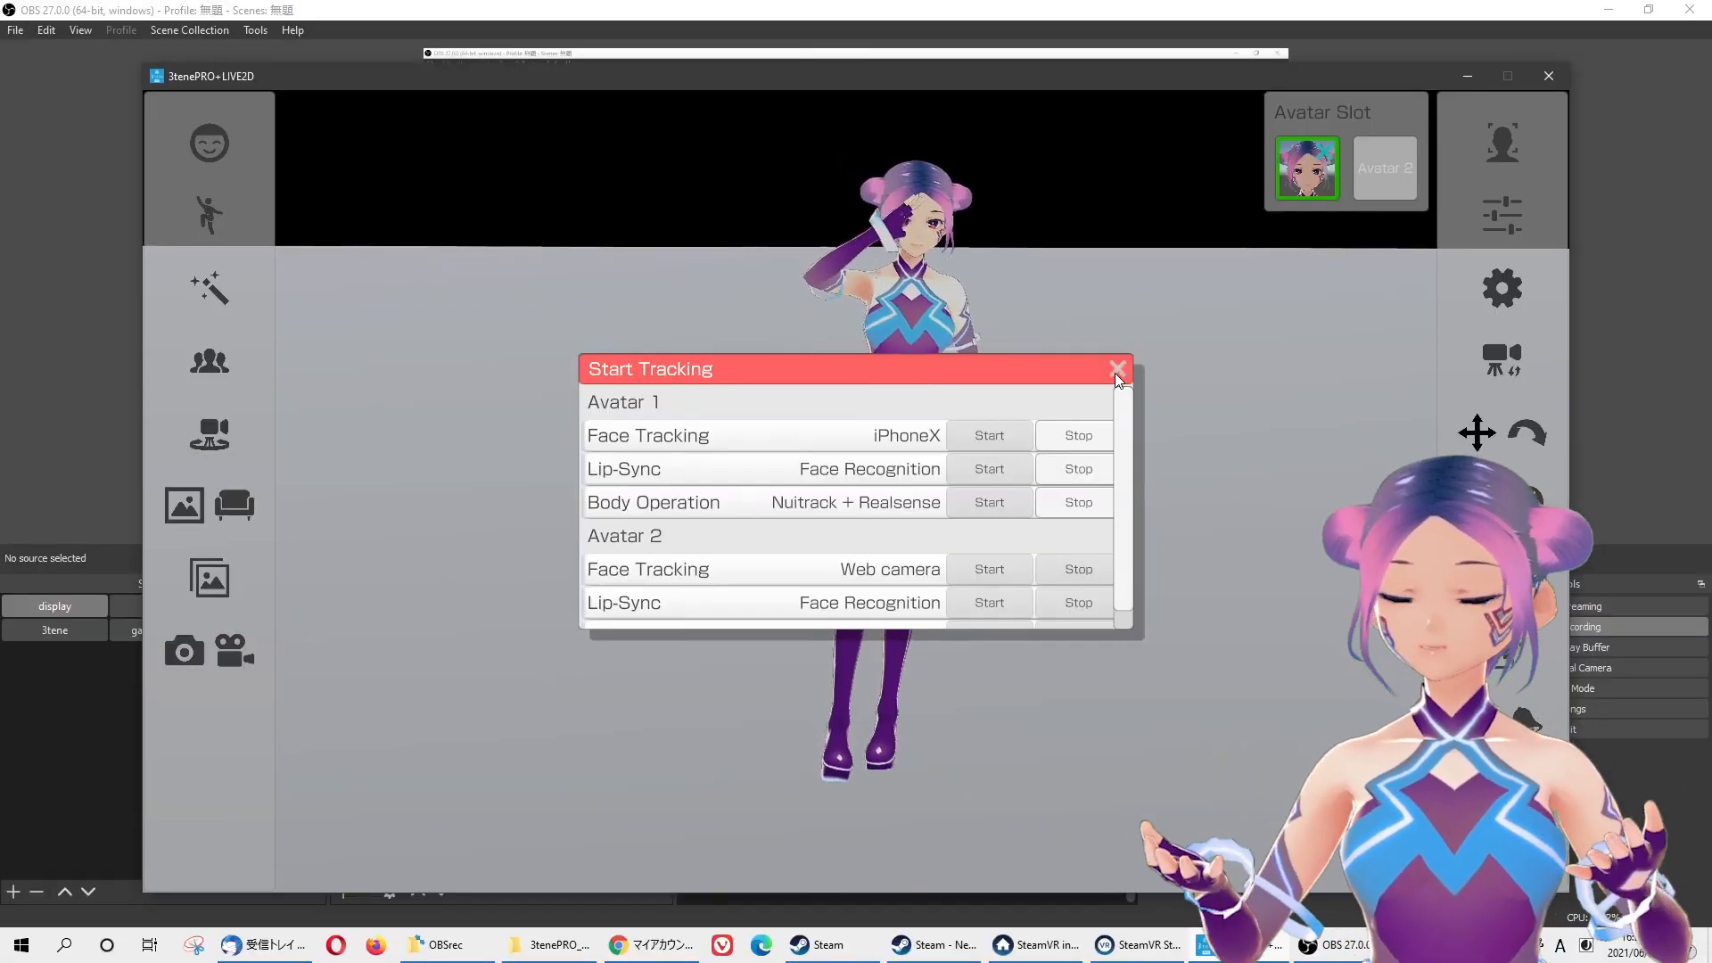
- Start Body Operation (Nuitrack + Realsense) tracking and dismiss the Start Tracking dialog
{"action": "left_click", "coordinate": [1117, 367]}
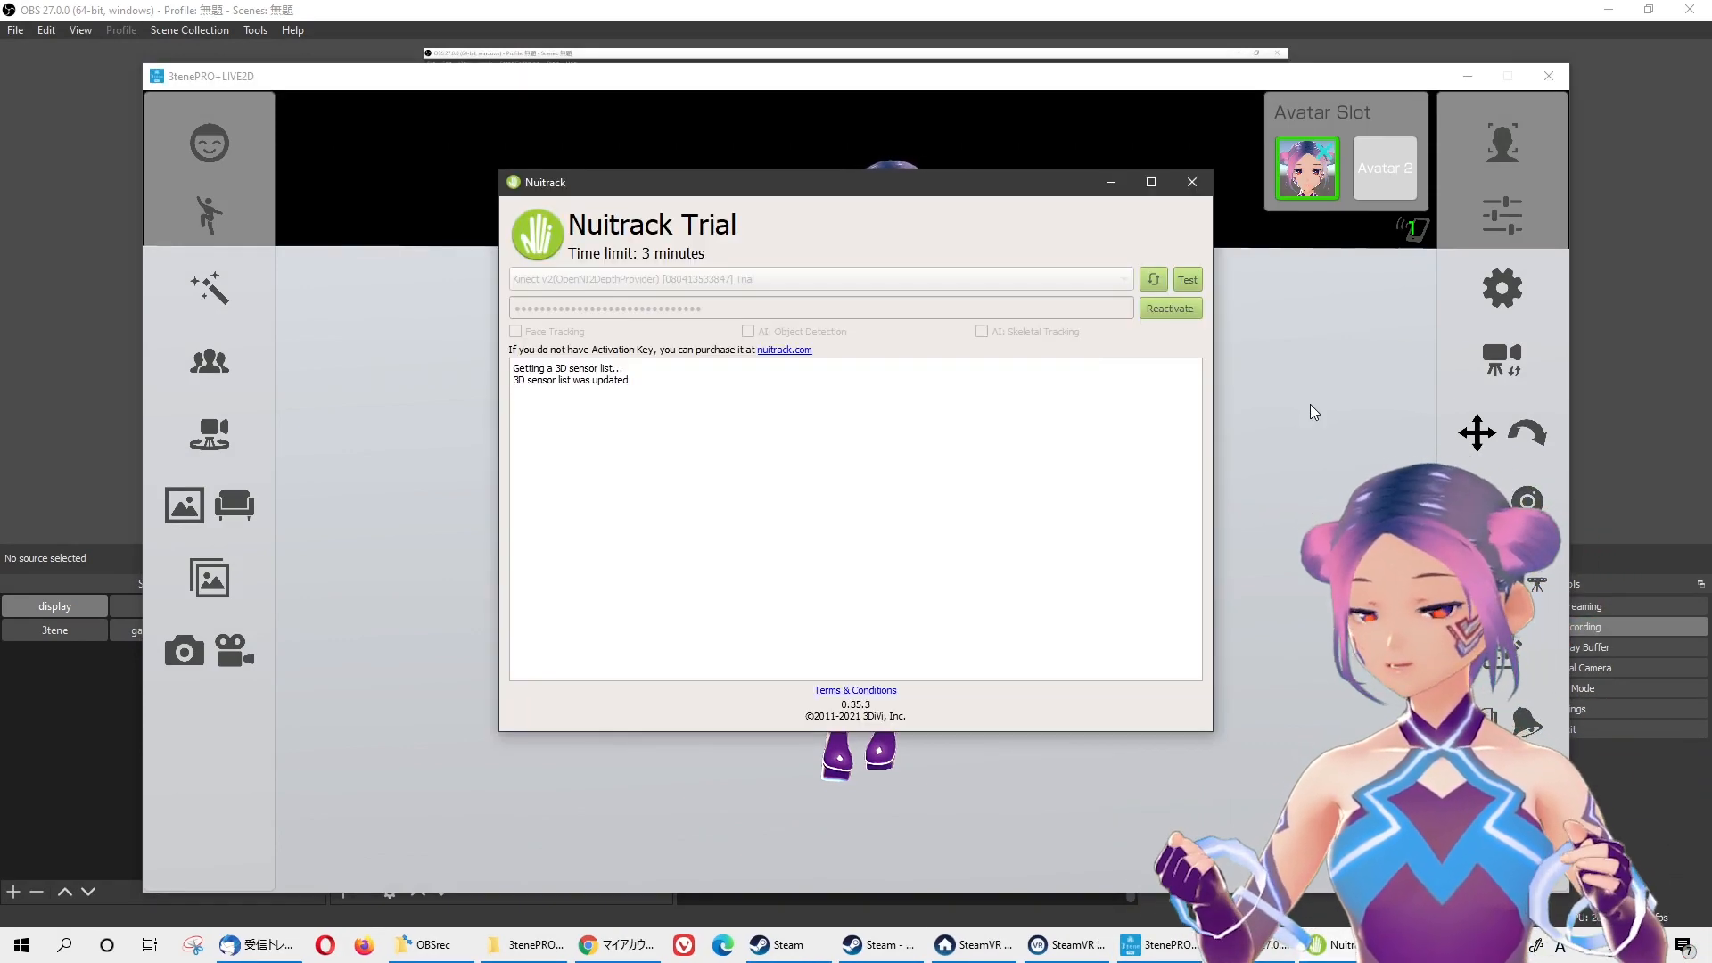
{"action": "left_click", "coordinate": [1188, 278]}
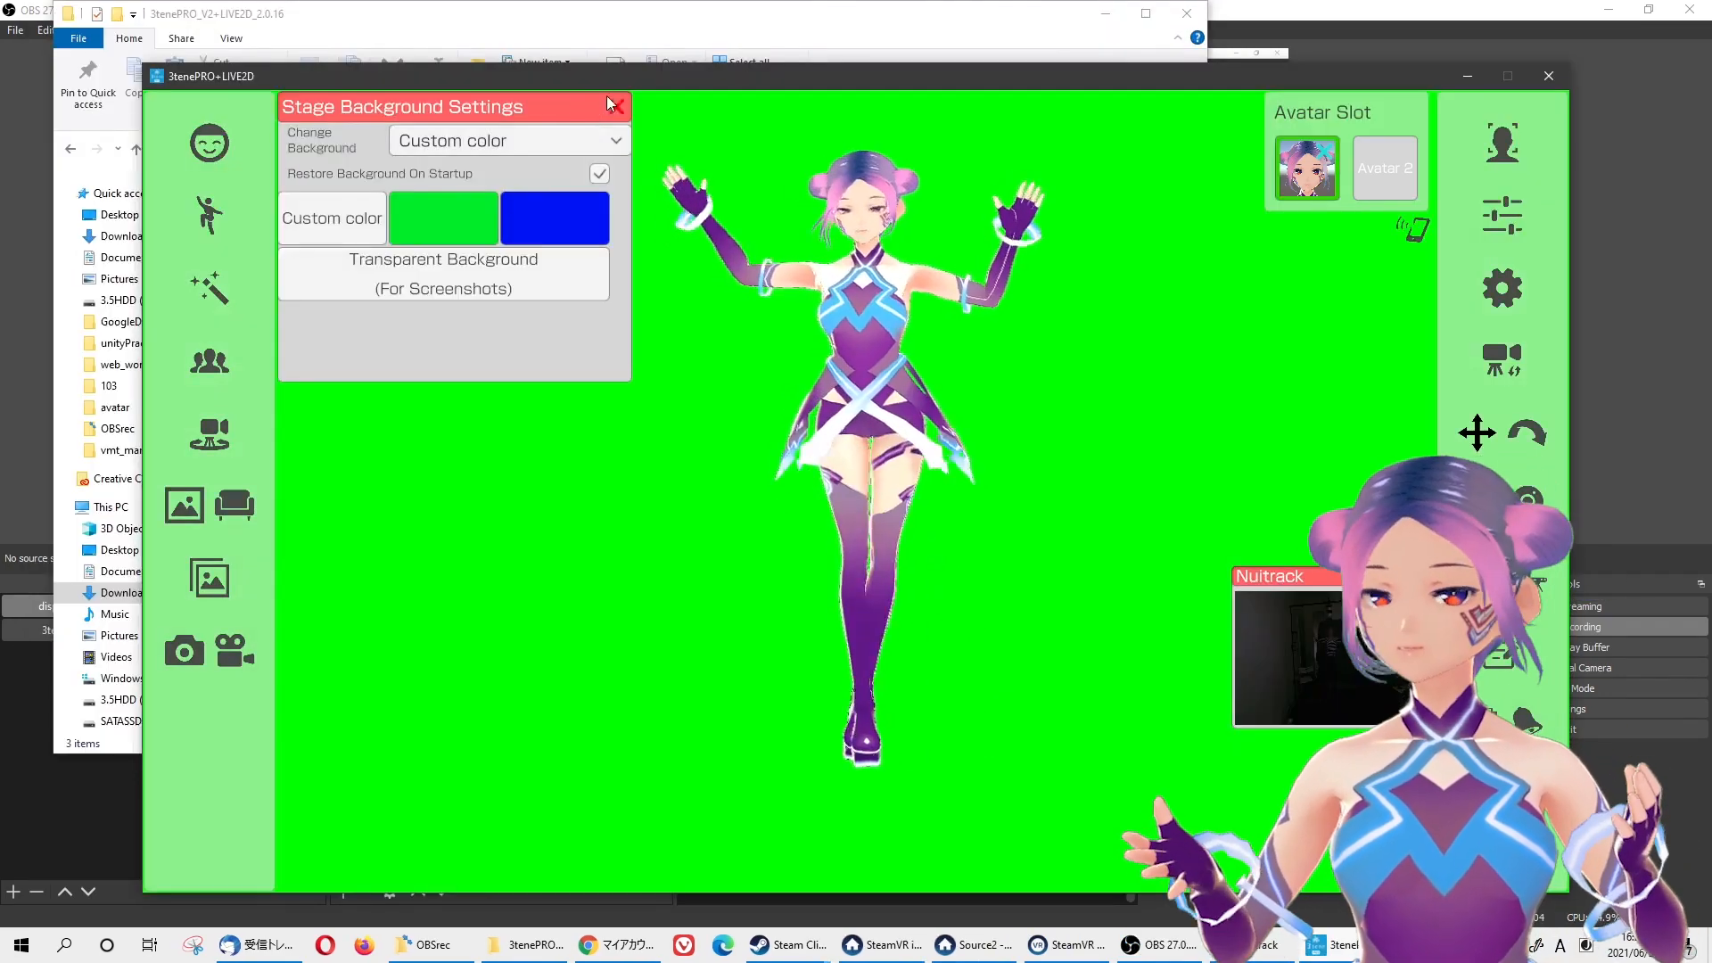
- Close Stage Background Settings, leaving the tracked avatar on the green backdrop
{"action": "left_click", "coordinate": [615, 105]}
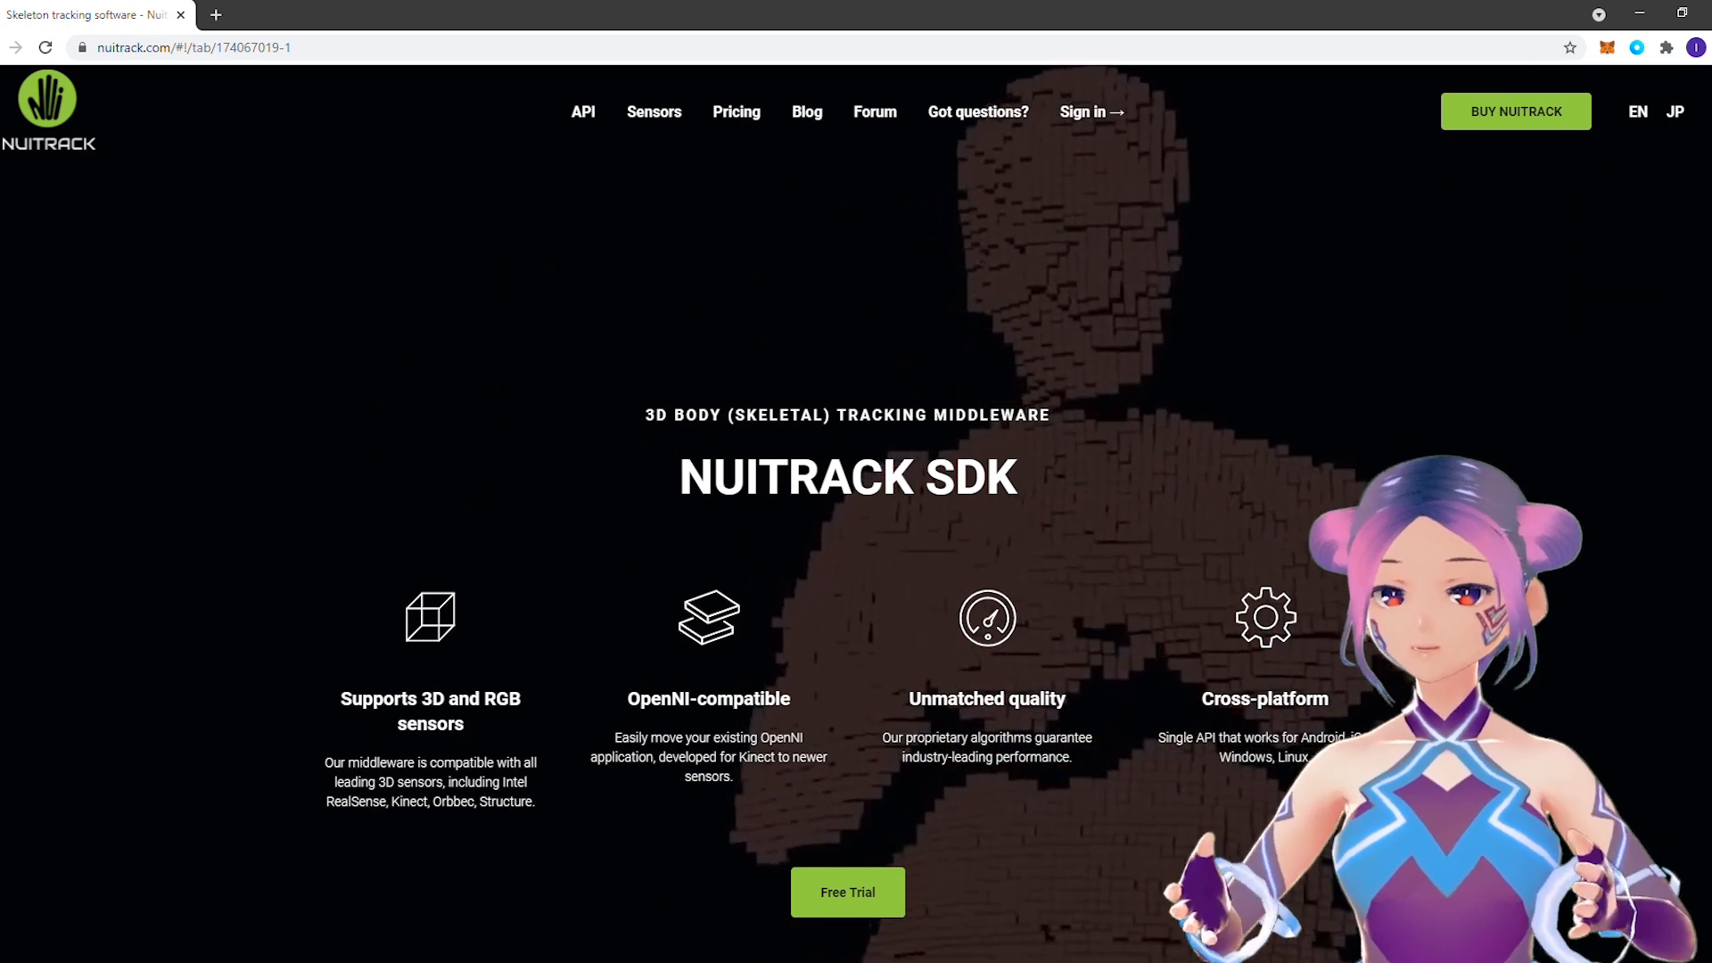
- Switch to the nuitrack.com tab showing the NUITRACK SDK home page
{"action": "left_click", "coordinate": [736, 110]}
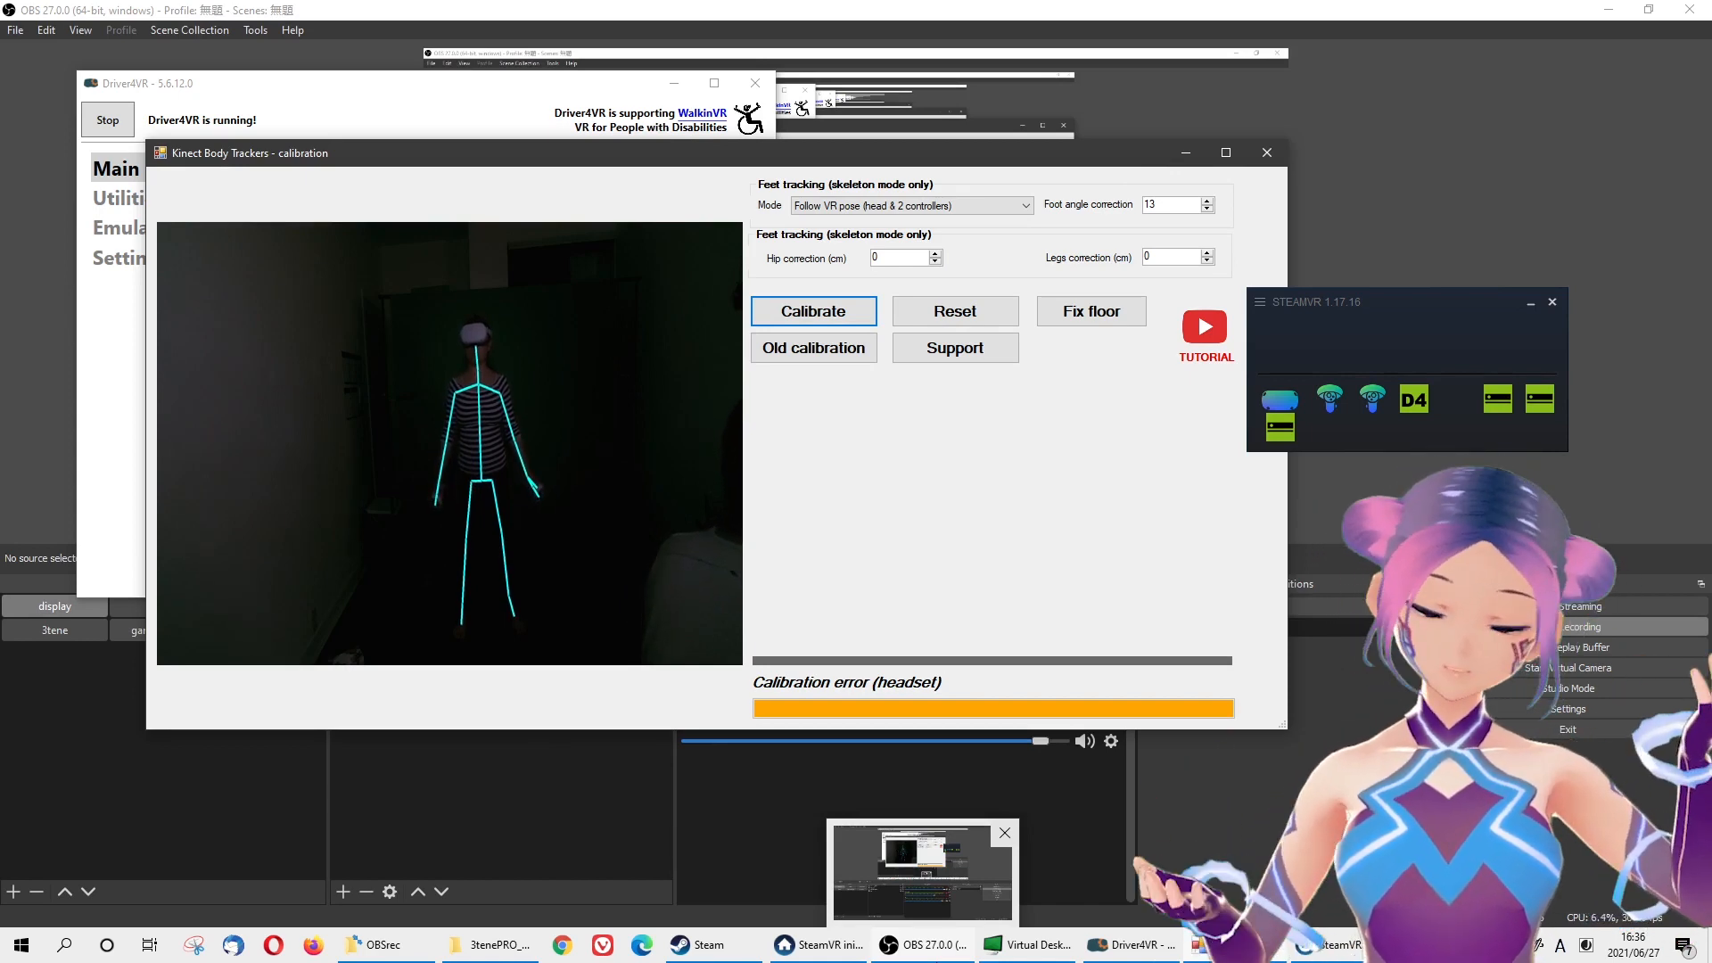
- Calibrate the Kinect body trackers, bringing up the Body Trackers information popup
{"action": "left_click", "coordinate": [814, 311]}
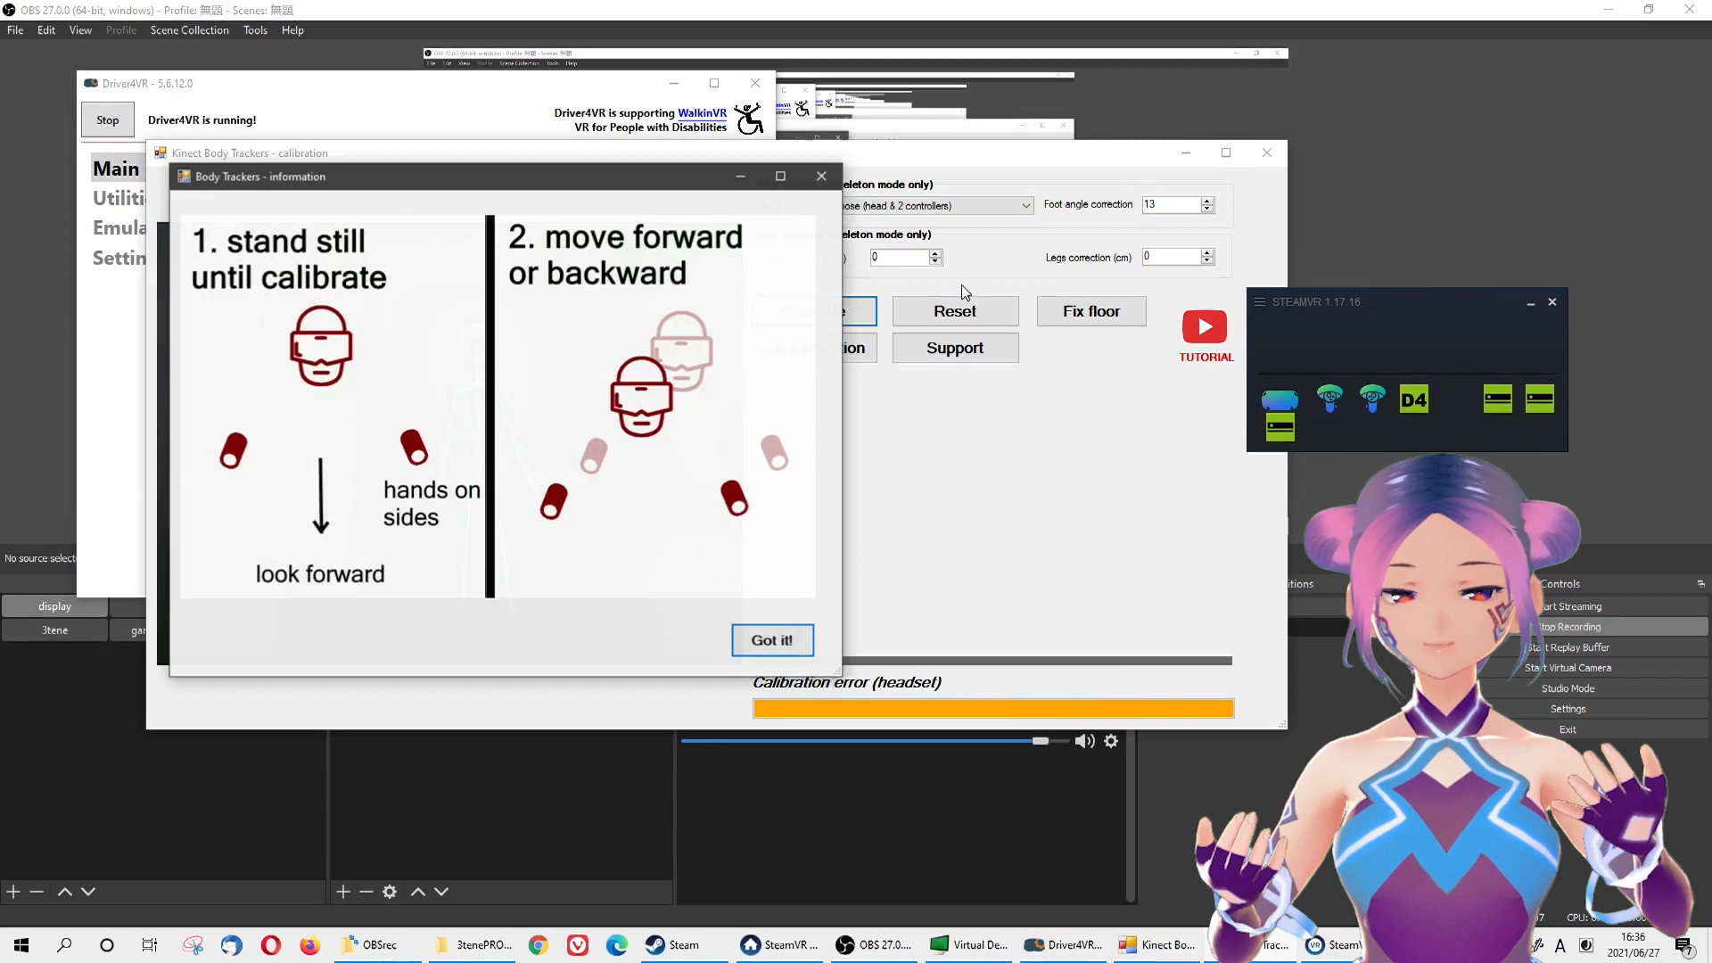
{"action": "left_click", "coordinate": [772, 641]}
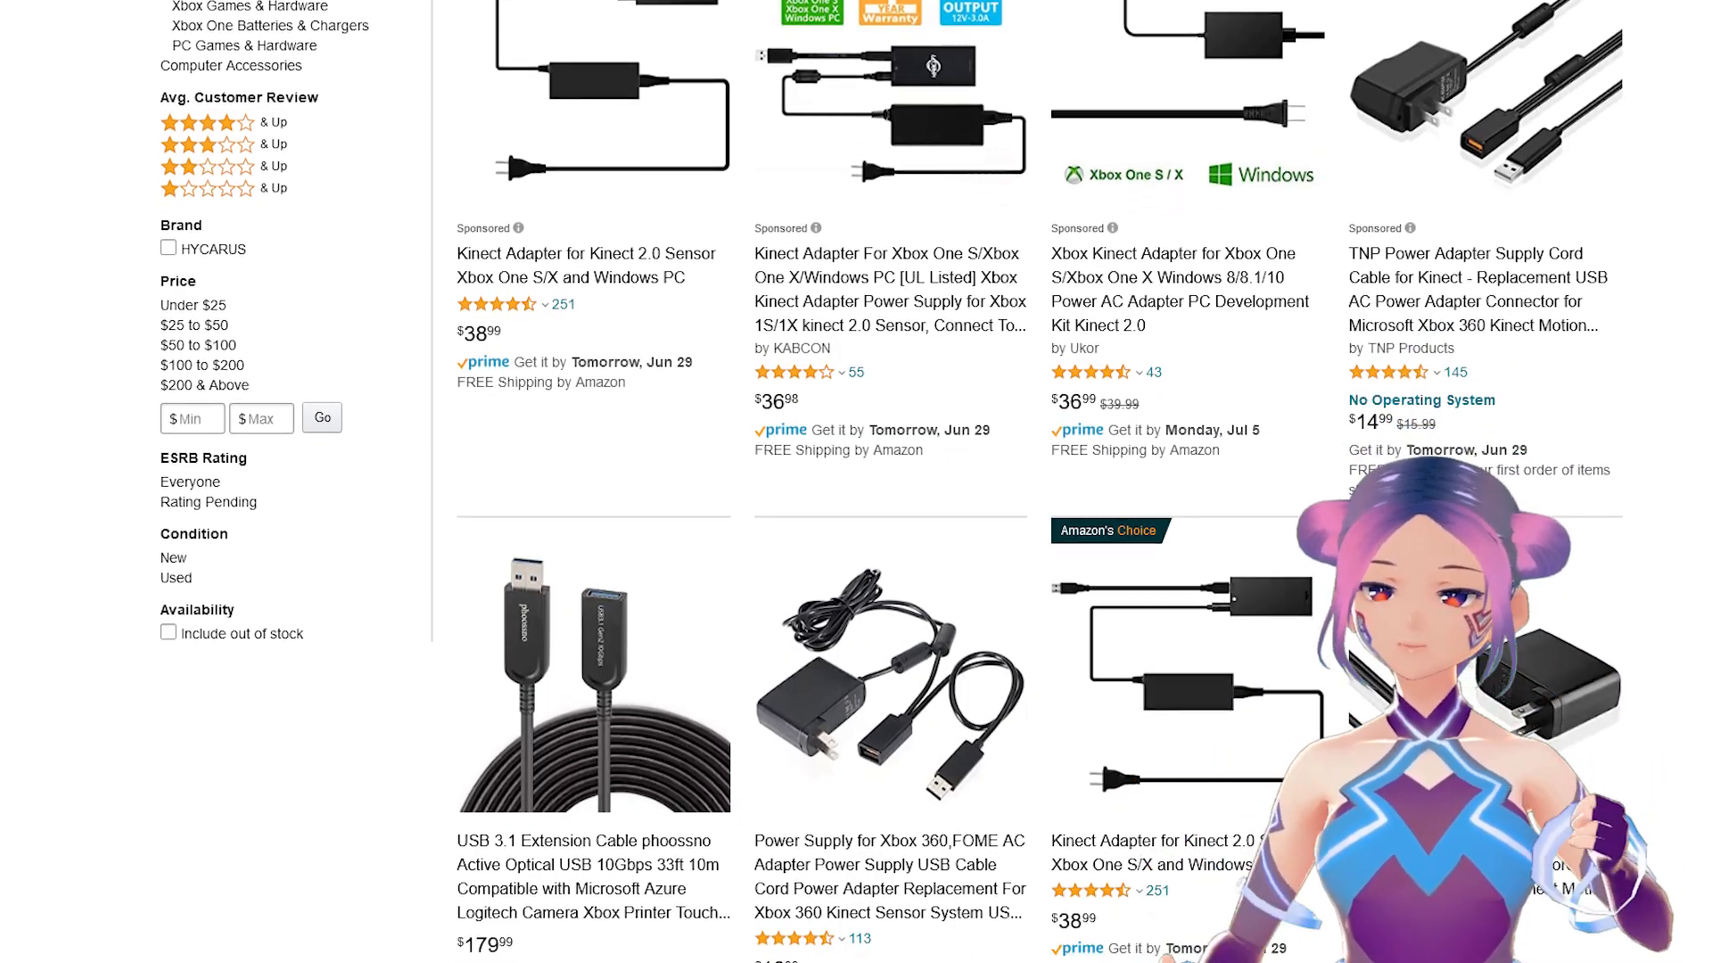
- Scroll through the Amazon results for Kinect adapters and power supplies
{"action": "scroll", "scroll_direction": "down", "scroll_amount": 3}
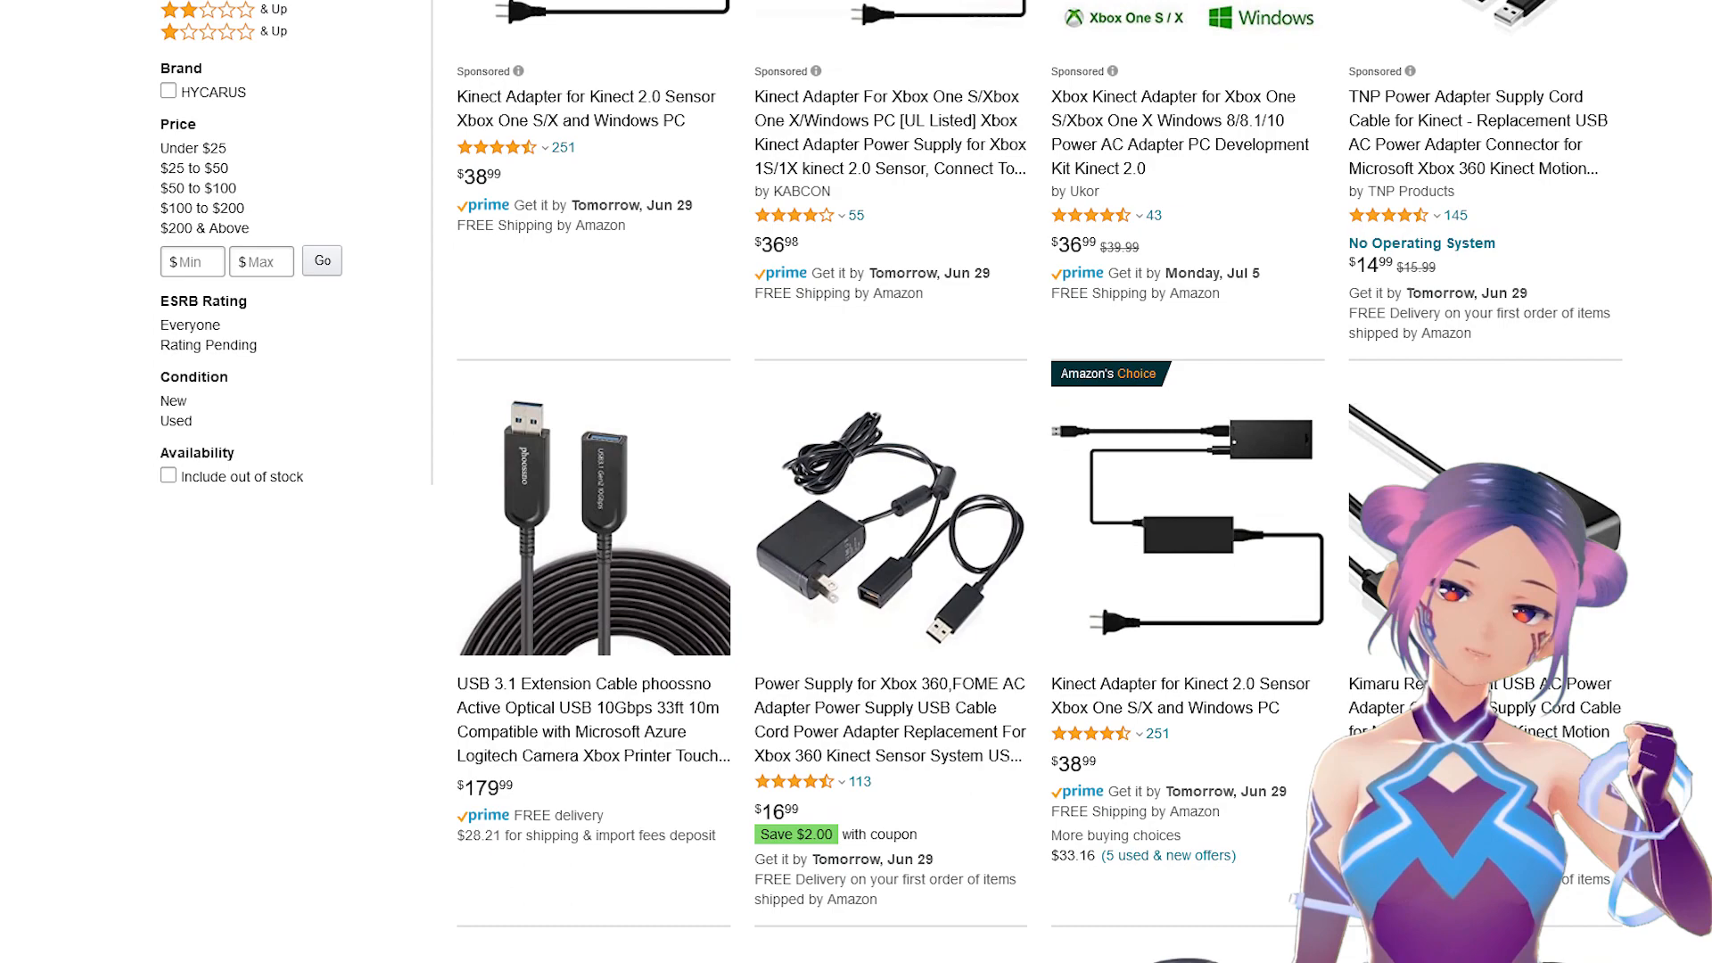
{"action": "scroll", "scroll_direction": "down", "scroll_amount": 3}
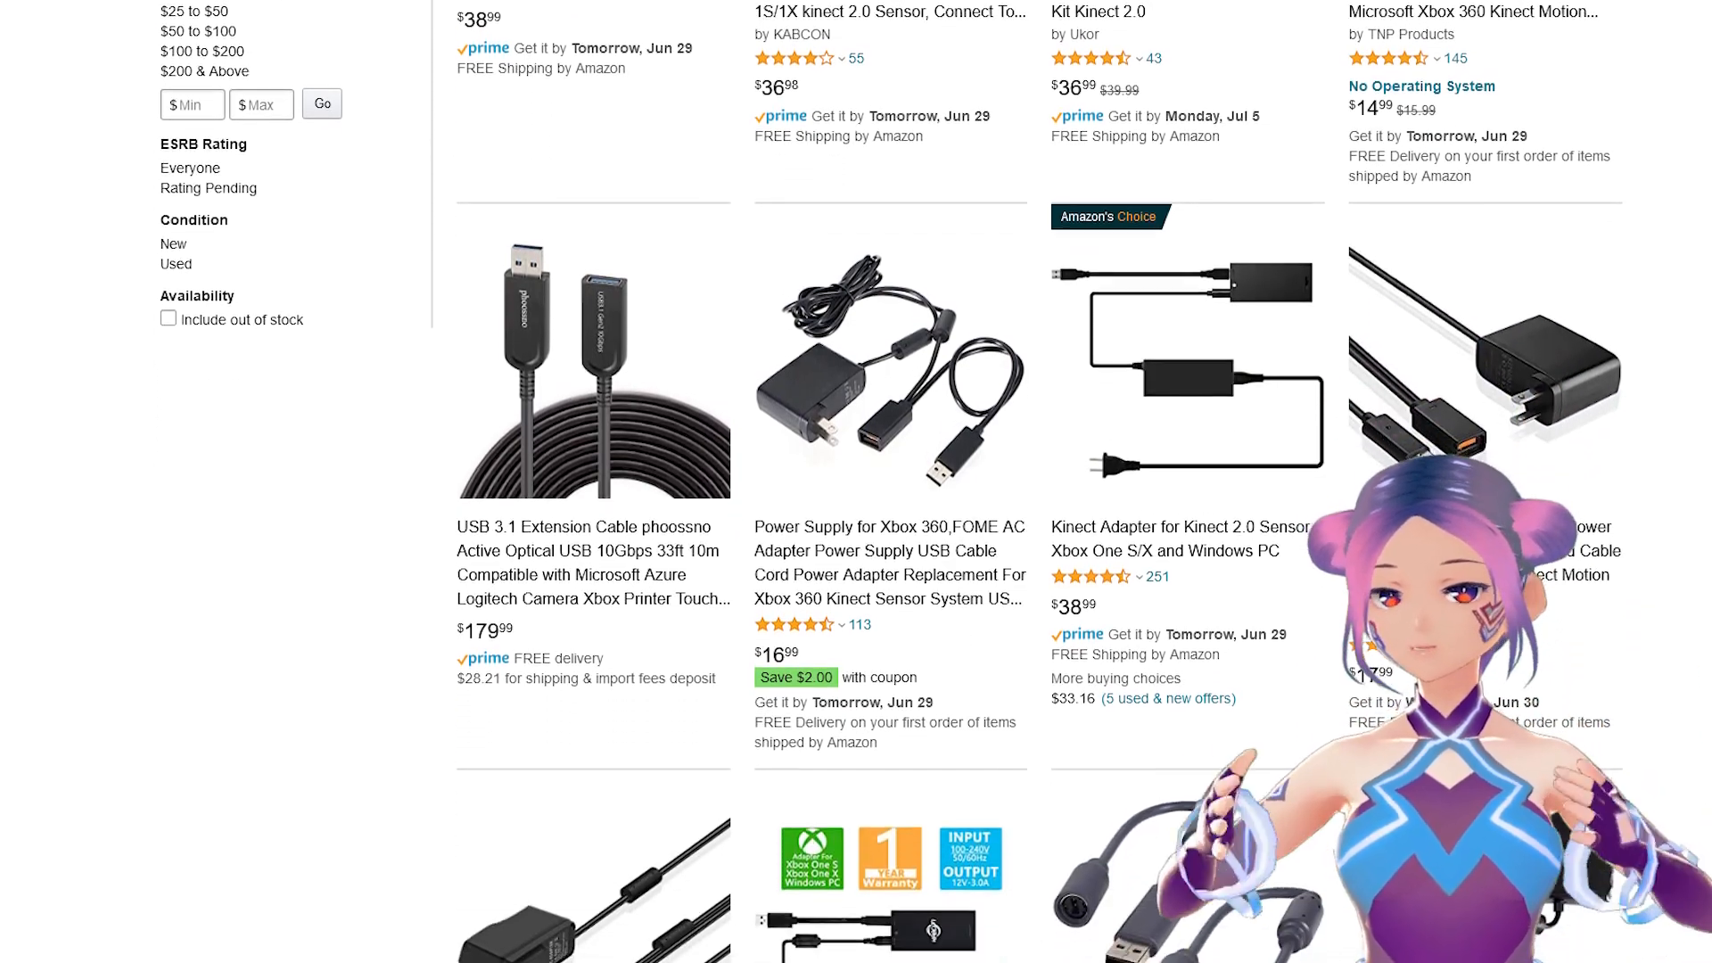
{"action": "scroll", "scroll_direction": "down", "scroll_amount": 3}
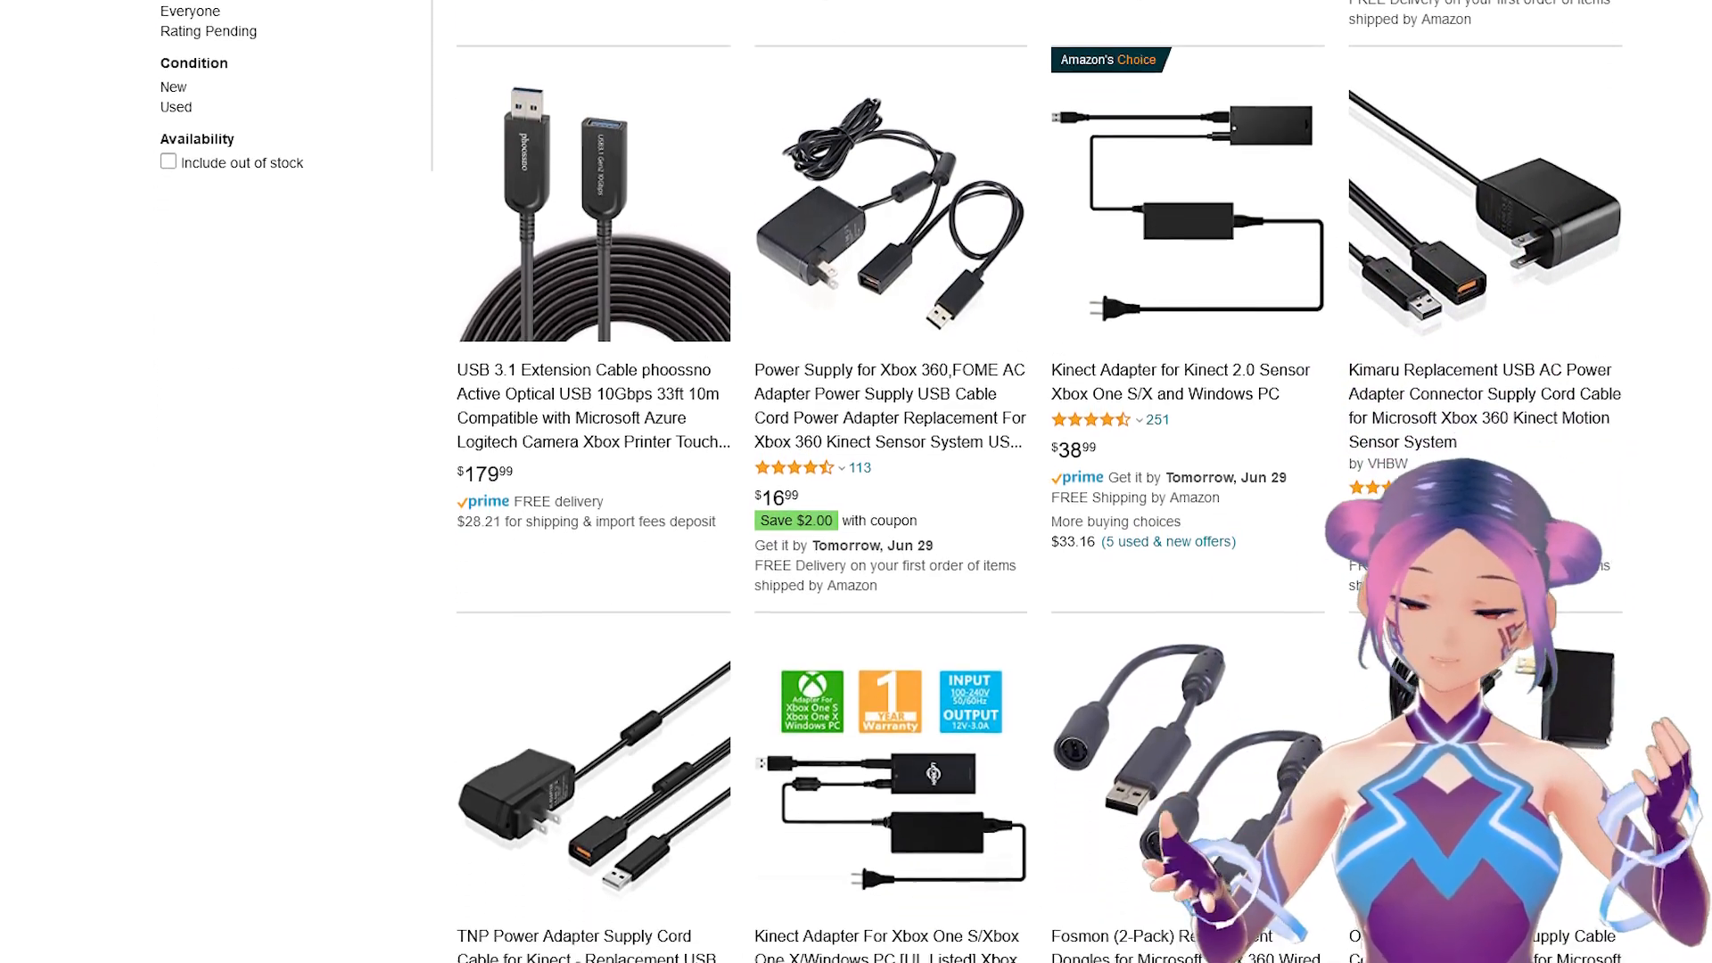
{"action": "scroll", "scroll_direction": "down", "scroll_amount": 3}
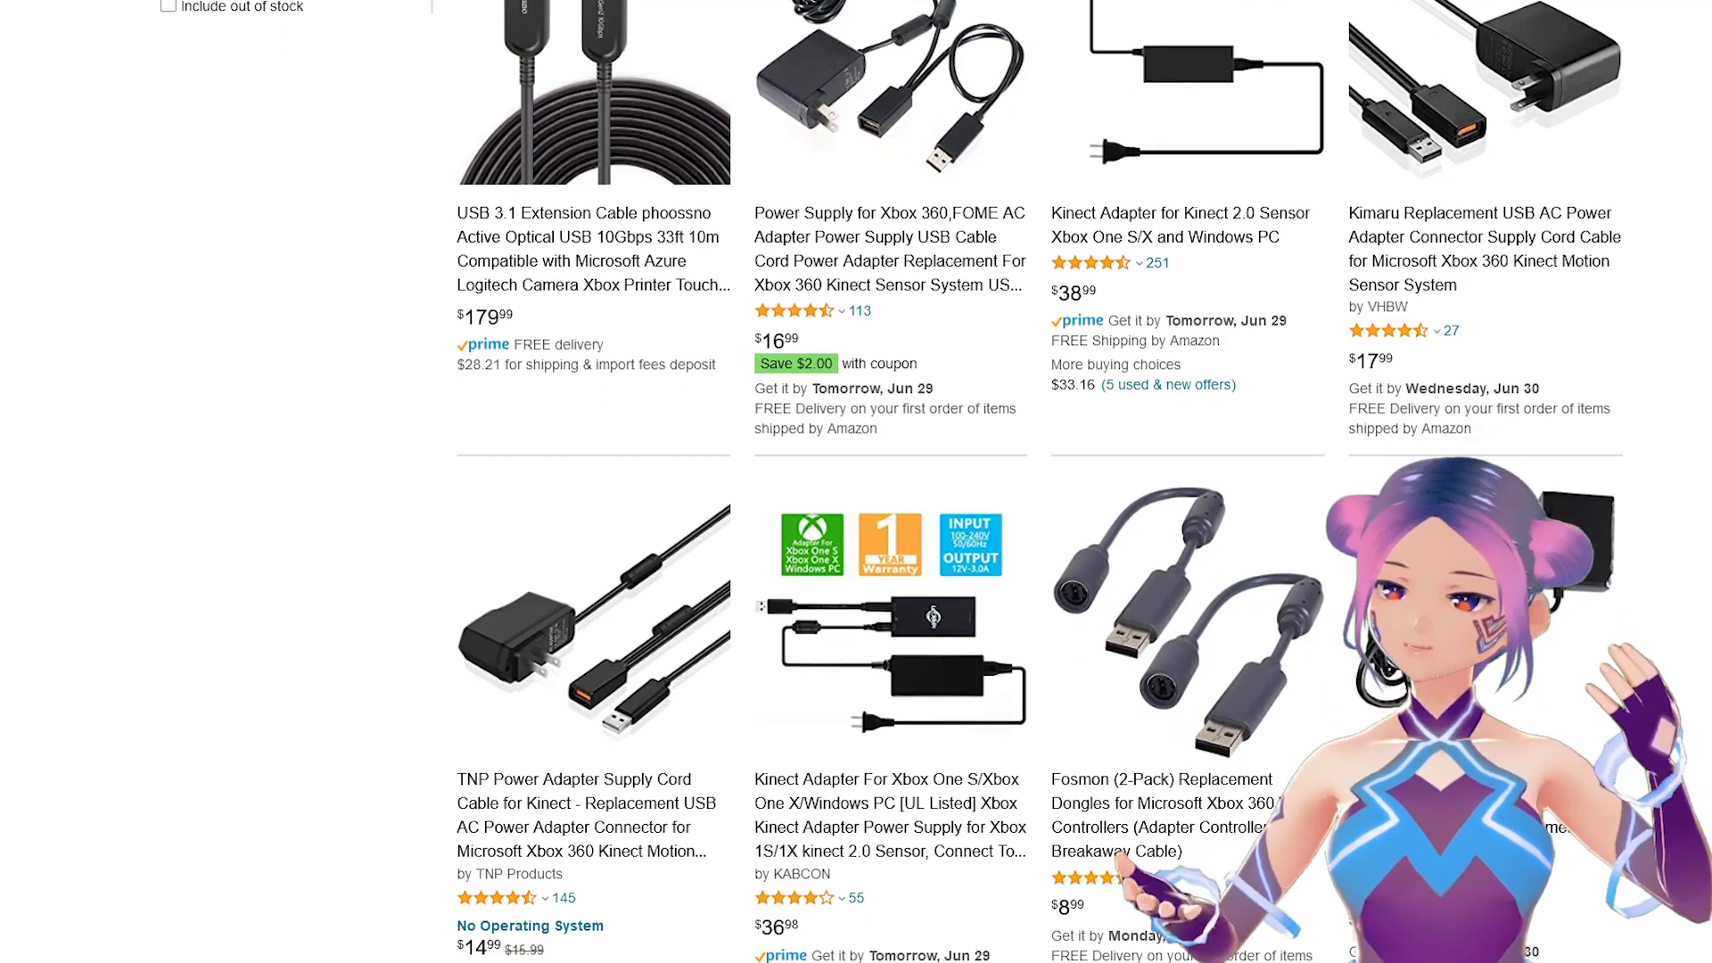
{"action": "scroll", "scroll_direction": "down", "scroll_amount": 3}
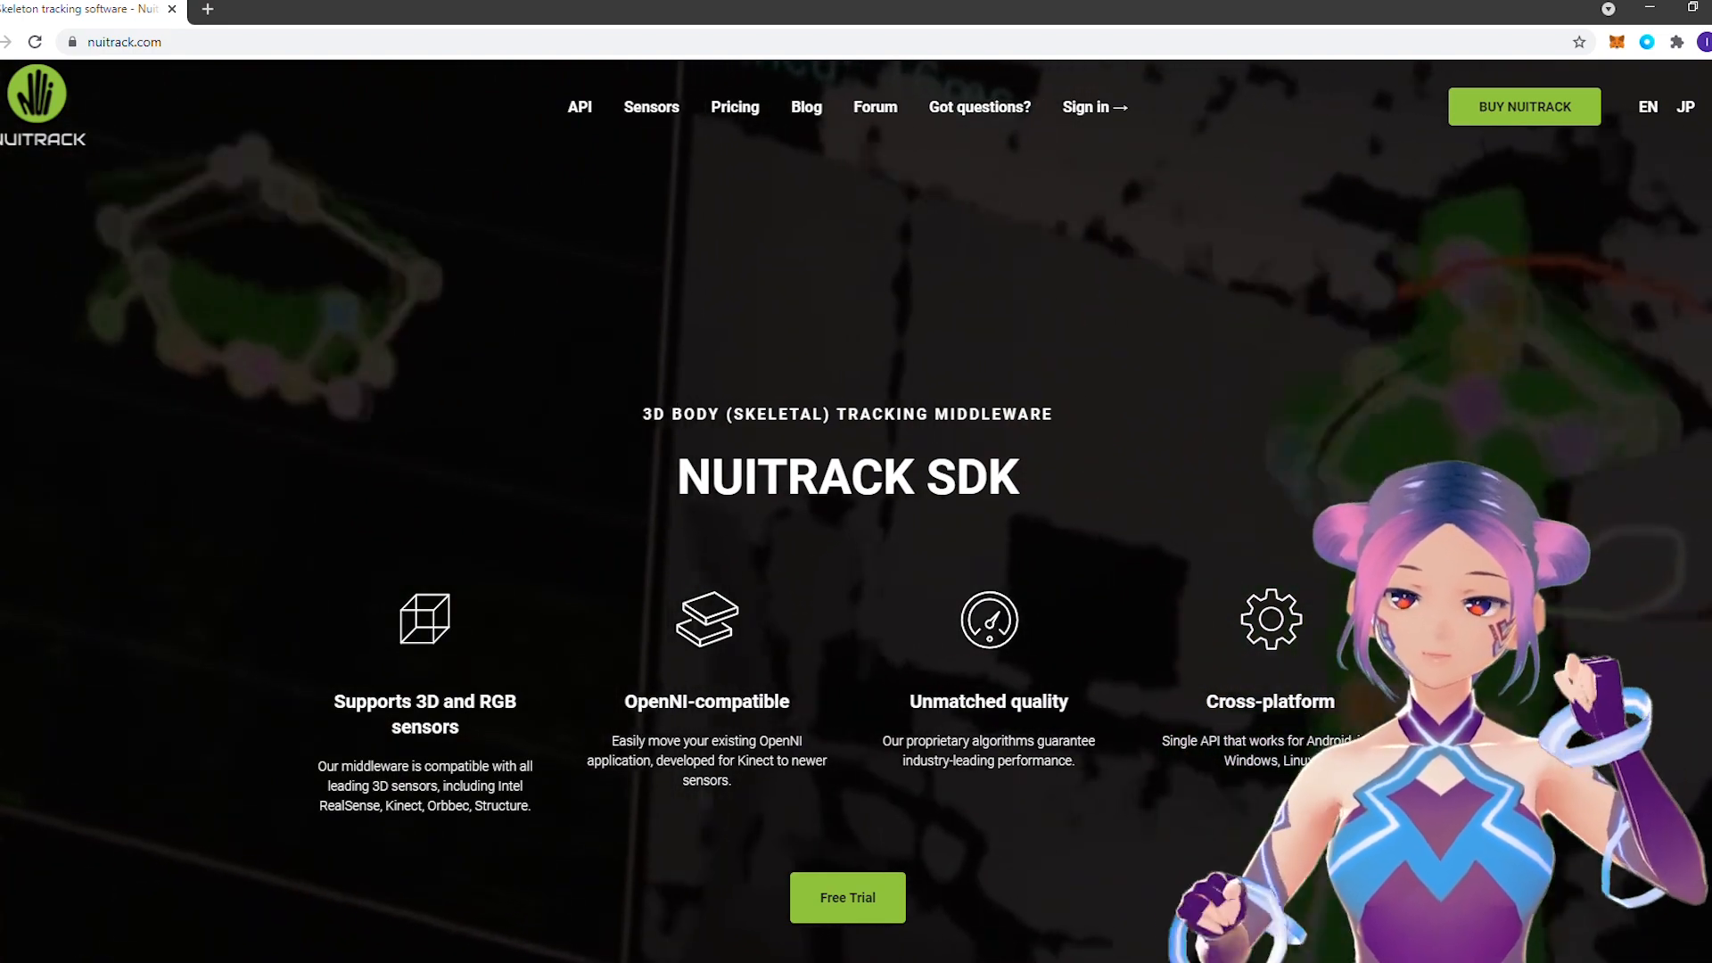
- Scroll the nuitrack.com home page and go to the green Free Trial offer
{"action": "scroll", "scroll_direction": "down", "scroll_amount": 3}
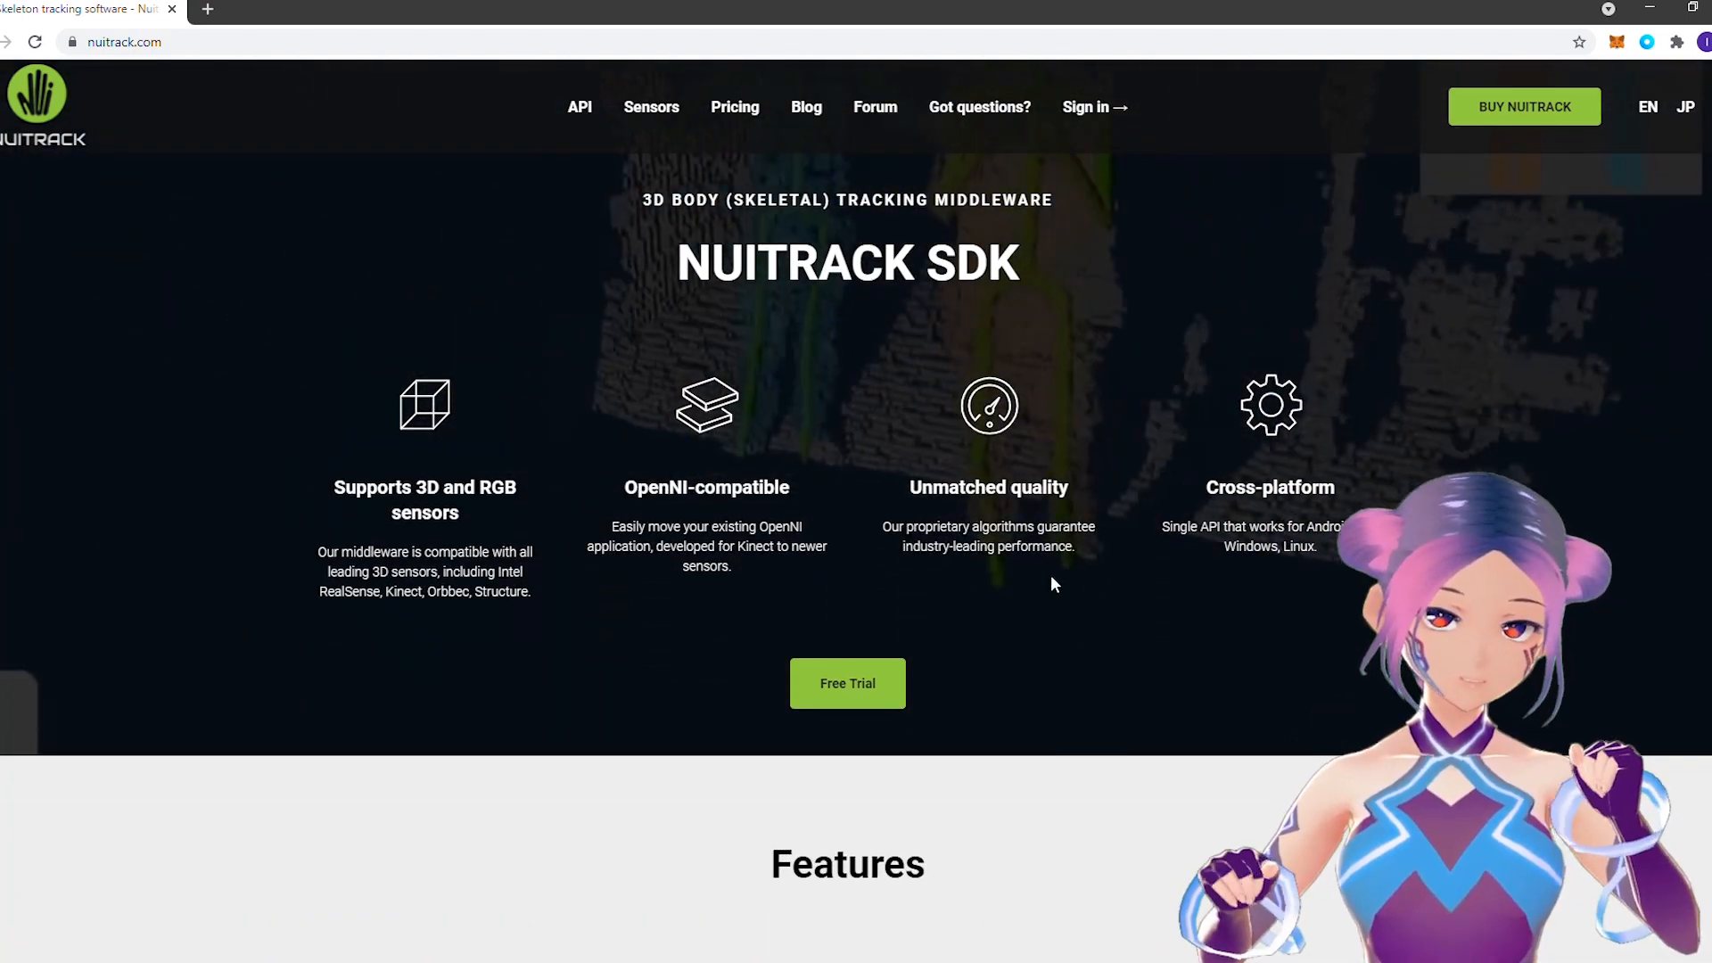
{"action": "scroll", "scroll_direction": "down", "scroll_amount": 3}
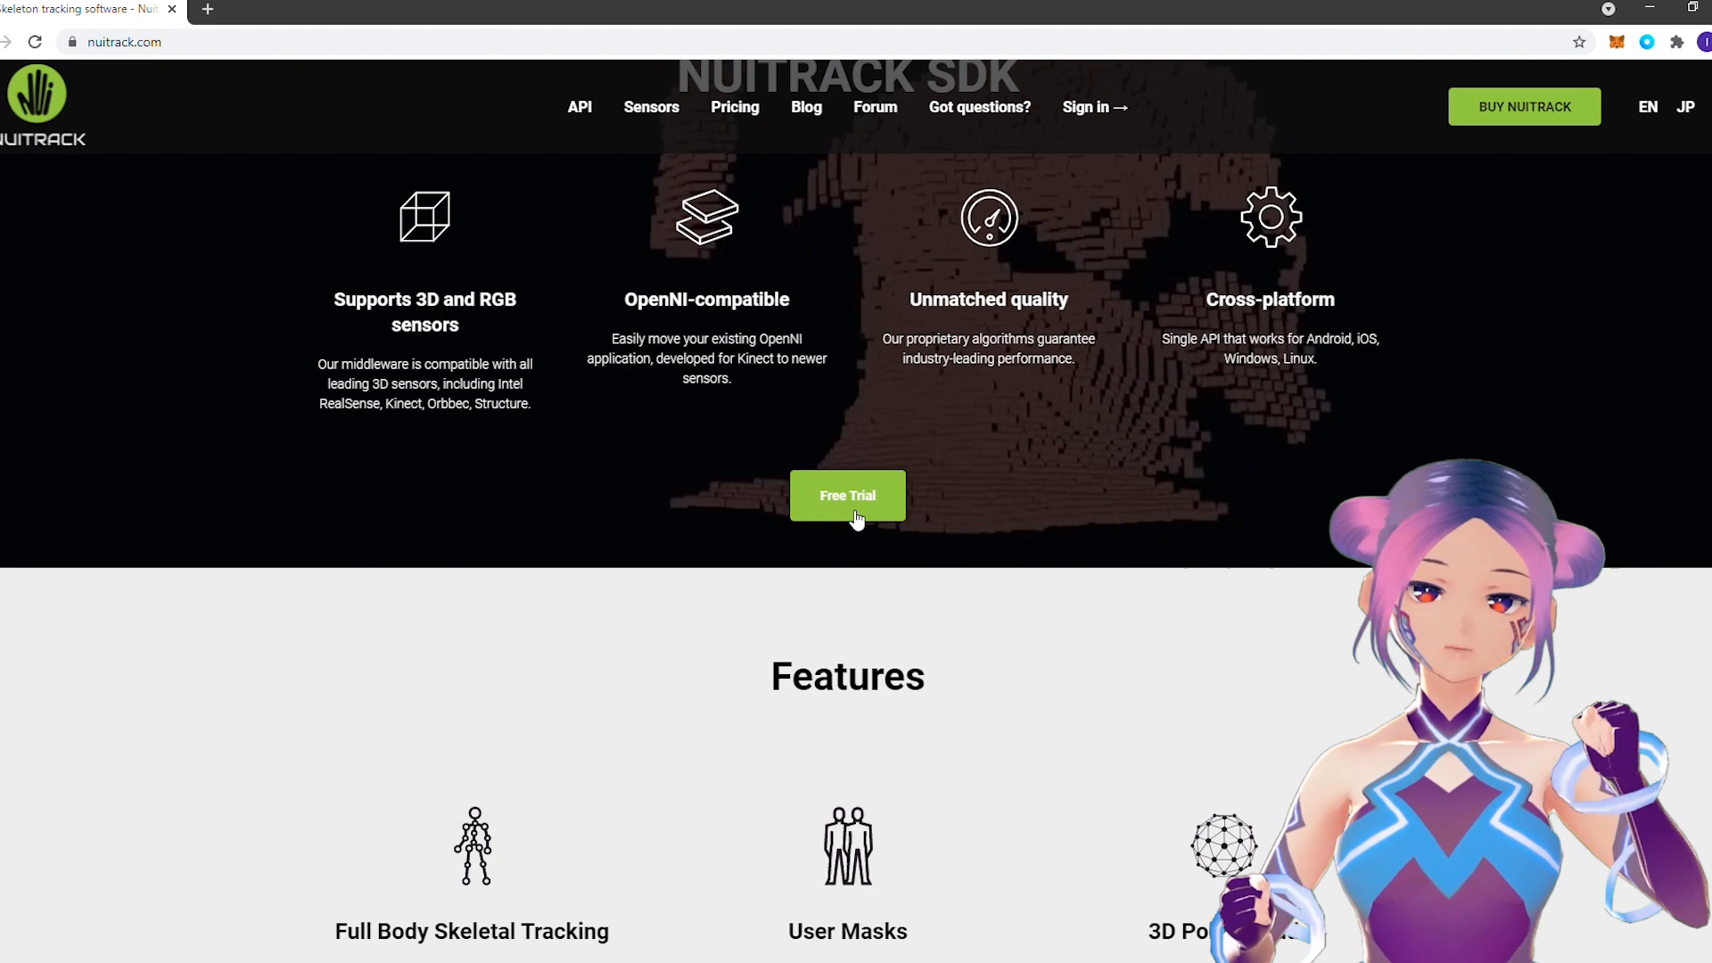
{"action": "left_click", "coordinate": [848, 494]}
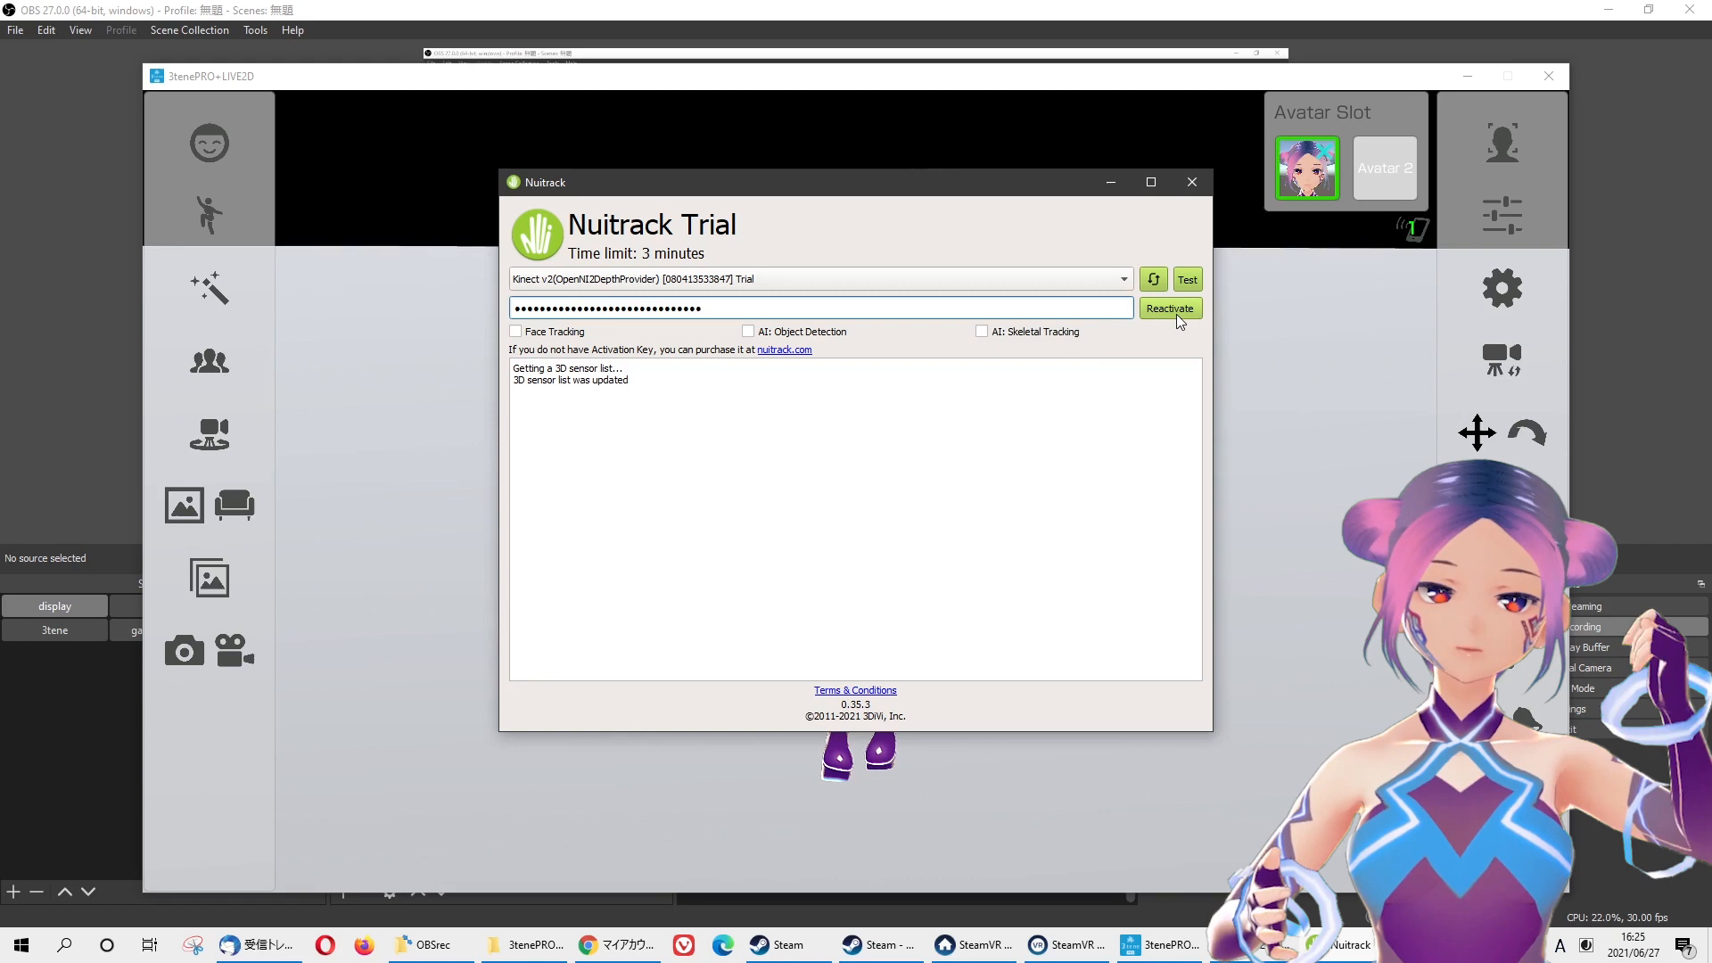
- Reactivate the Nuitrack trial license for the Kinect v2 sensor with the entered key
{"action": "left_click", "coordinate": [1171, 308]}
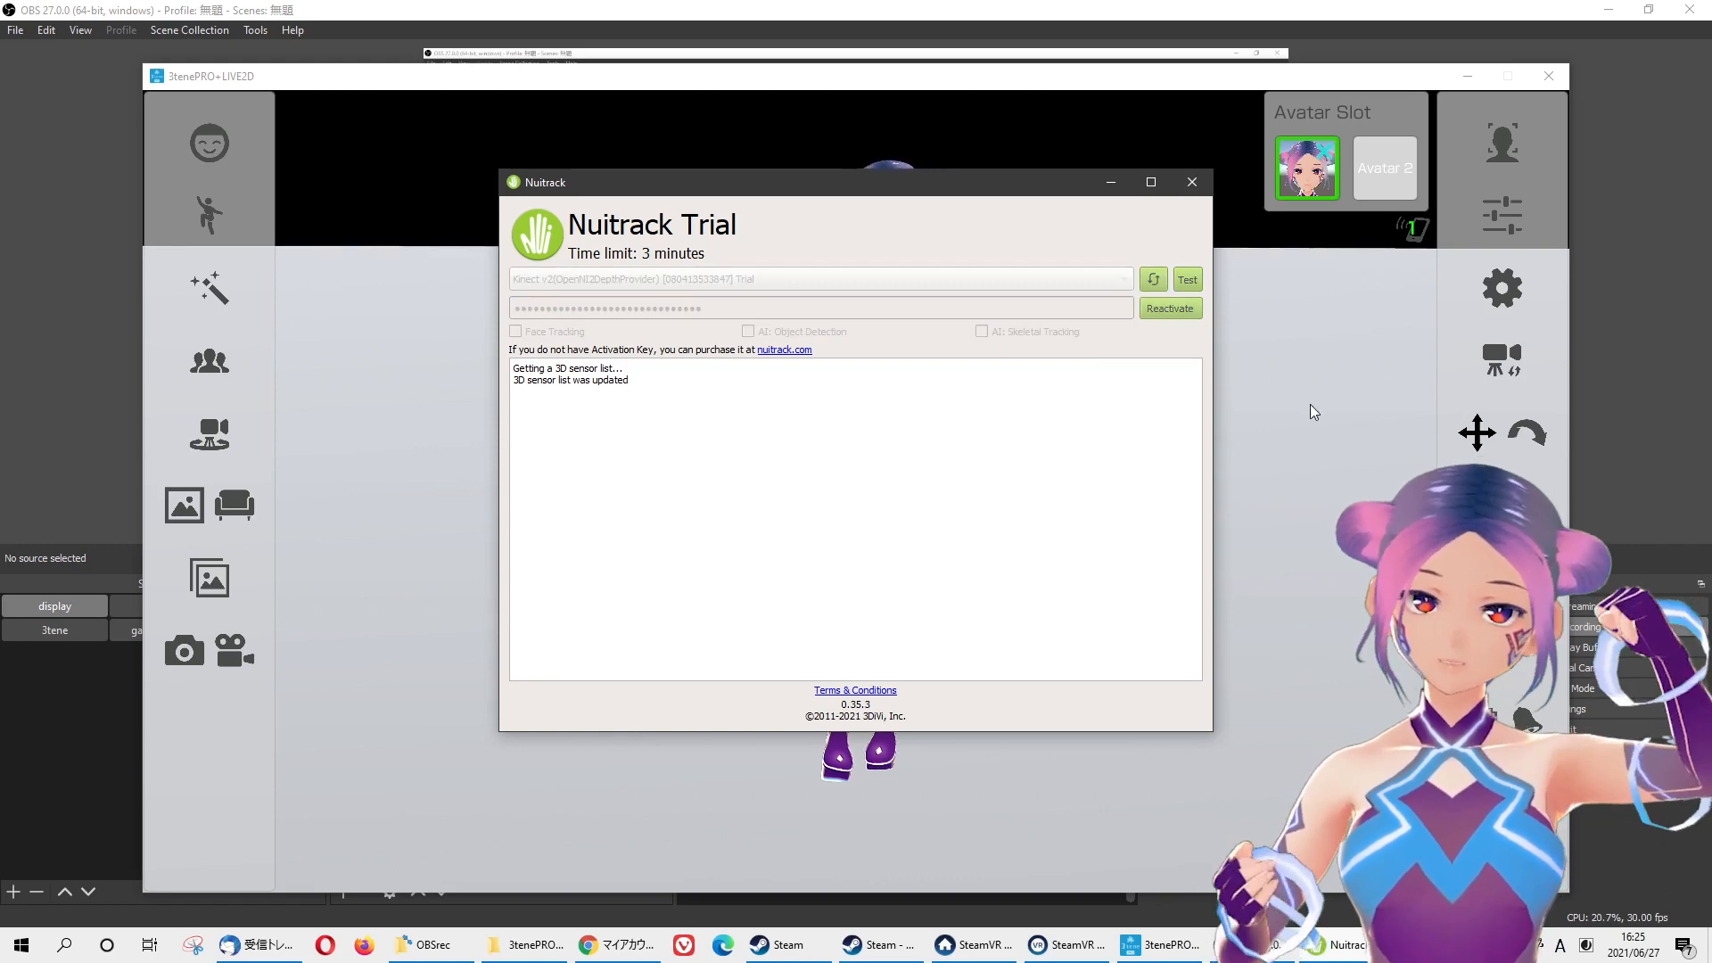
{"action": "left_click", "coordinate": [1188, 280]}
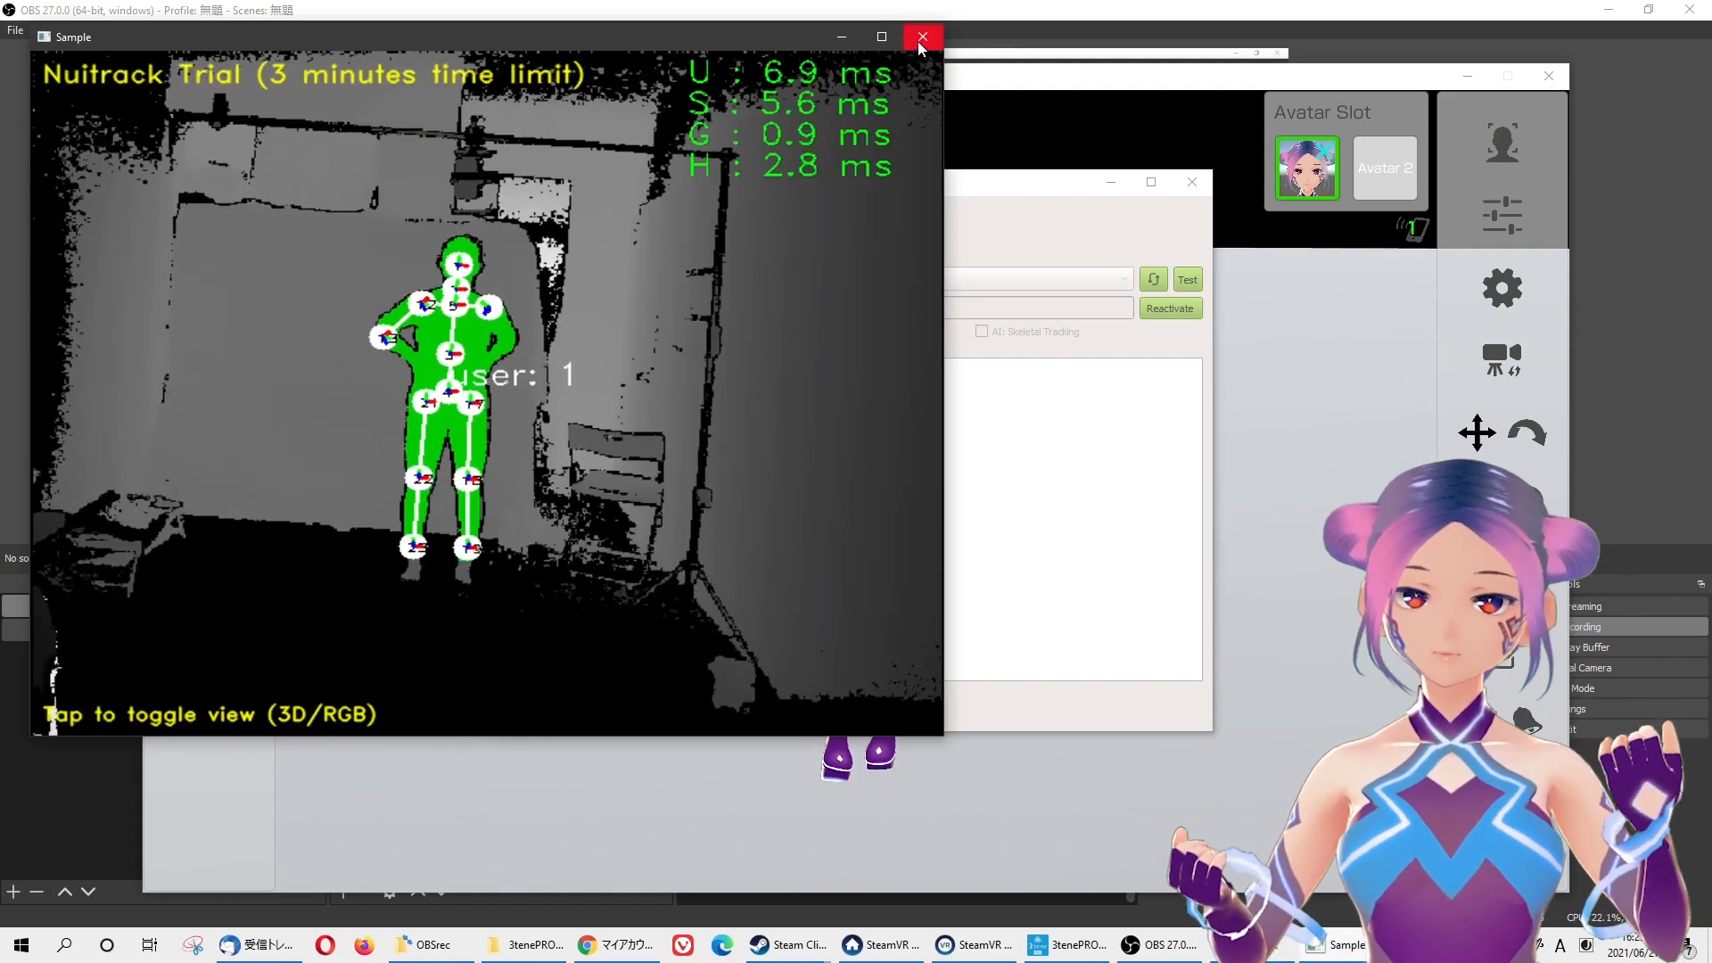
- Close the Nuitrack Sample skeleton-tracking preview window
{"action": "left_click", "coordinate": [921, 36]}
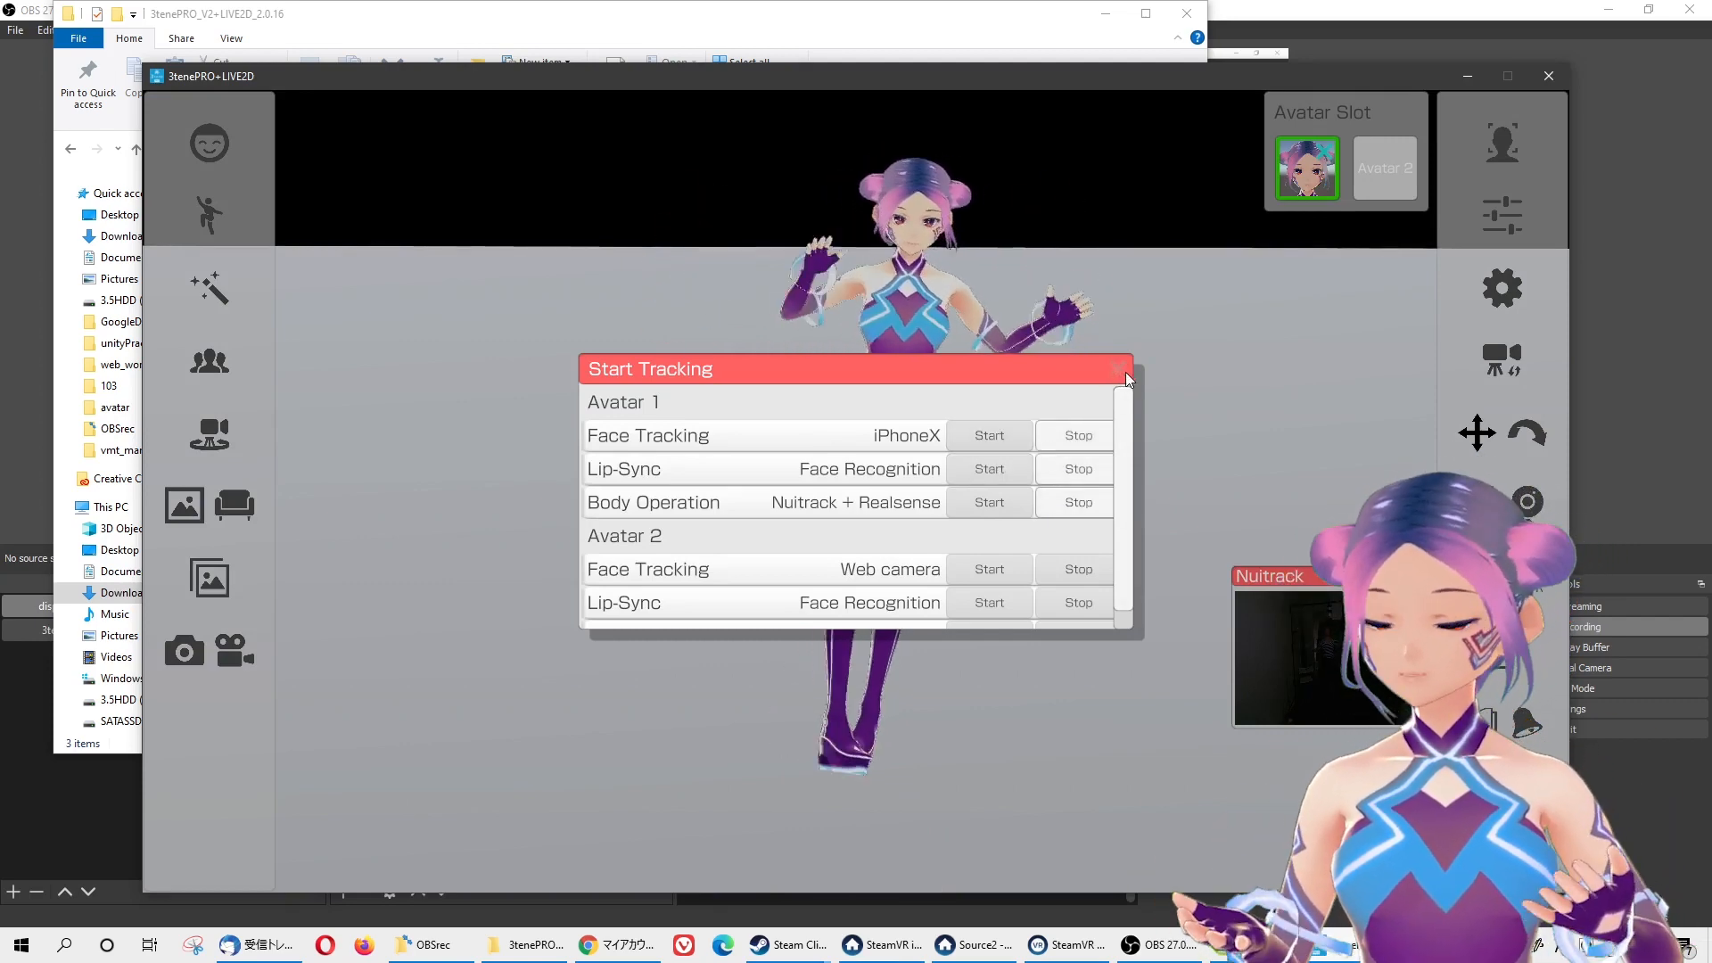
- Close Start Tracking and set the stage background to a green Custom color
{"action": "left_click", "coordinate": [1126, 371]}
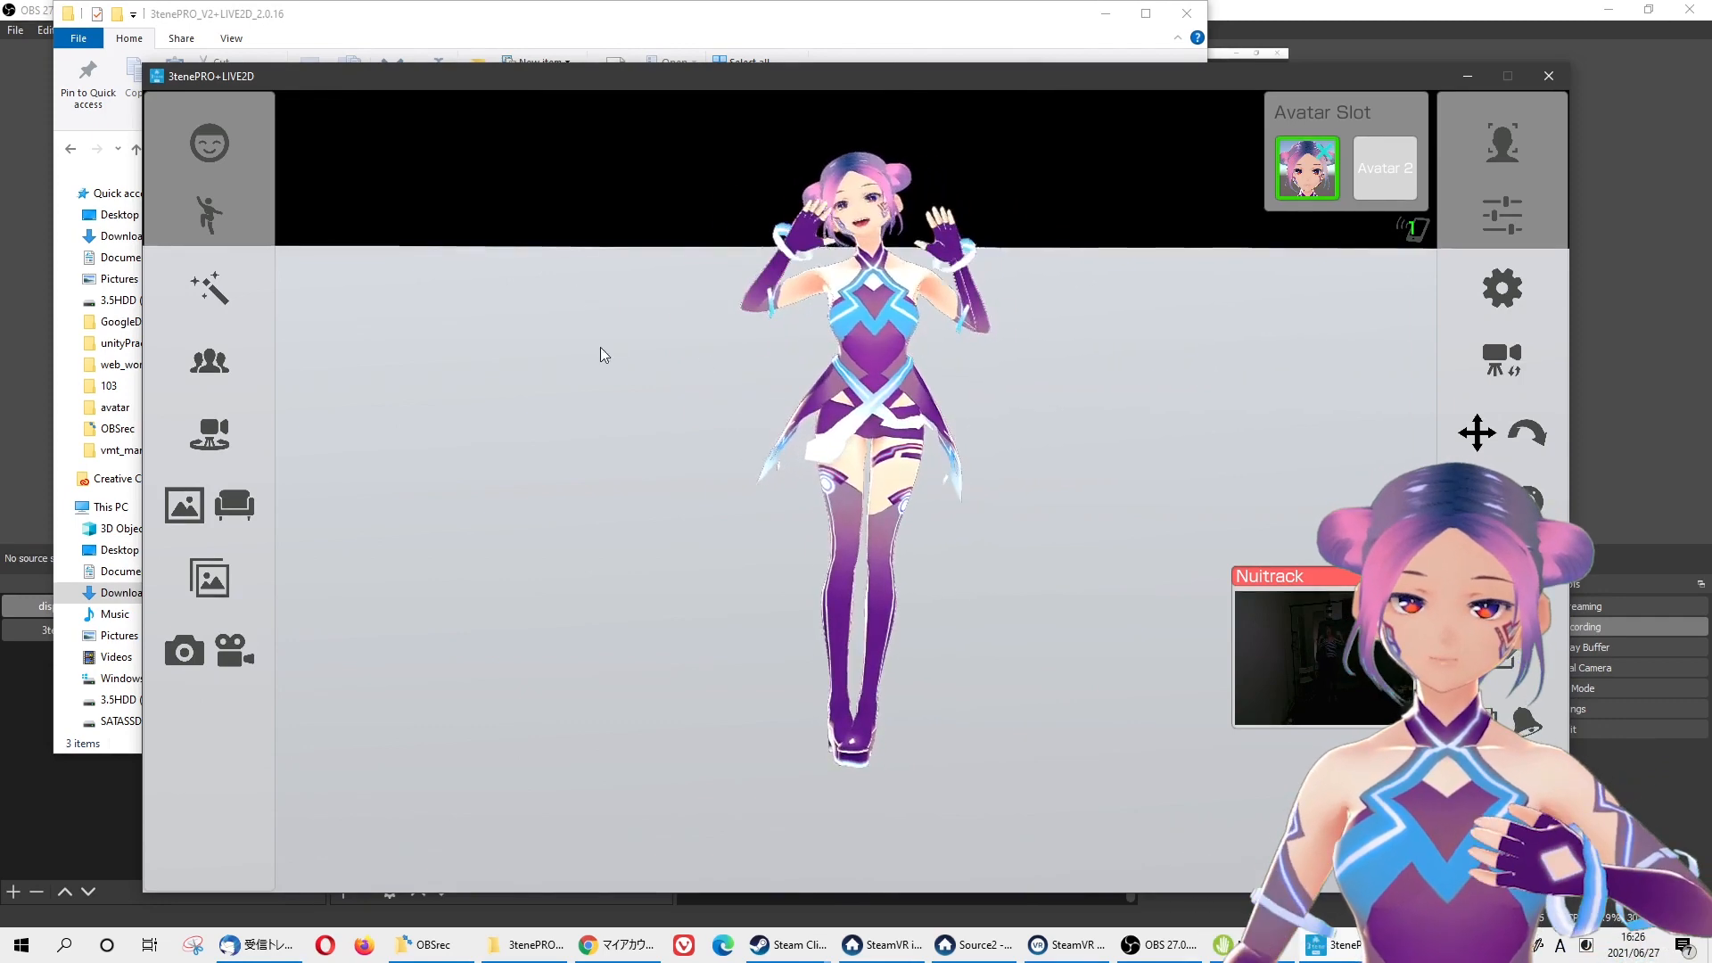
{"action": "left_click", "coordinate": [184, 505]}
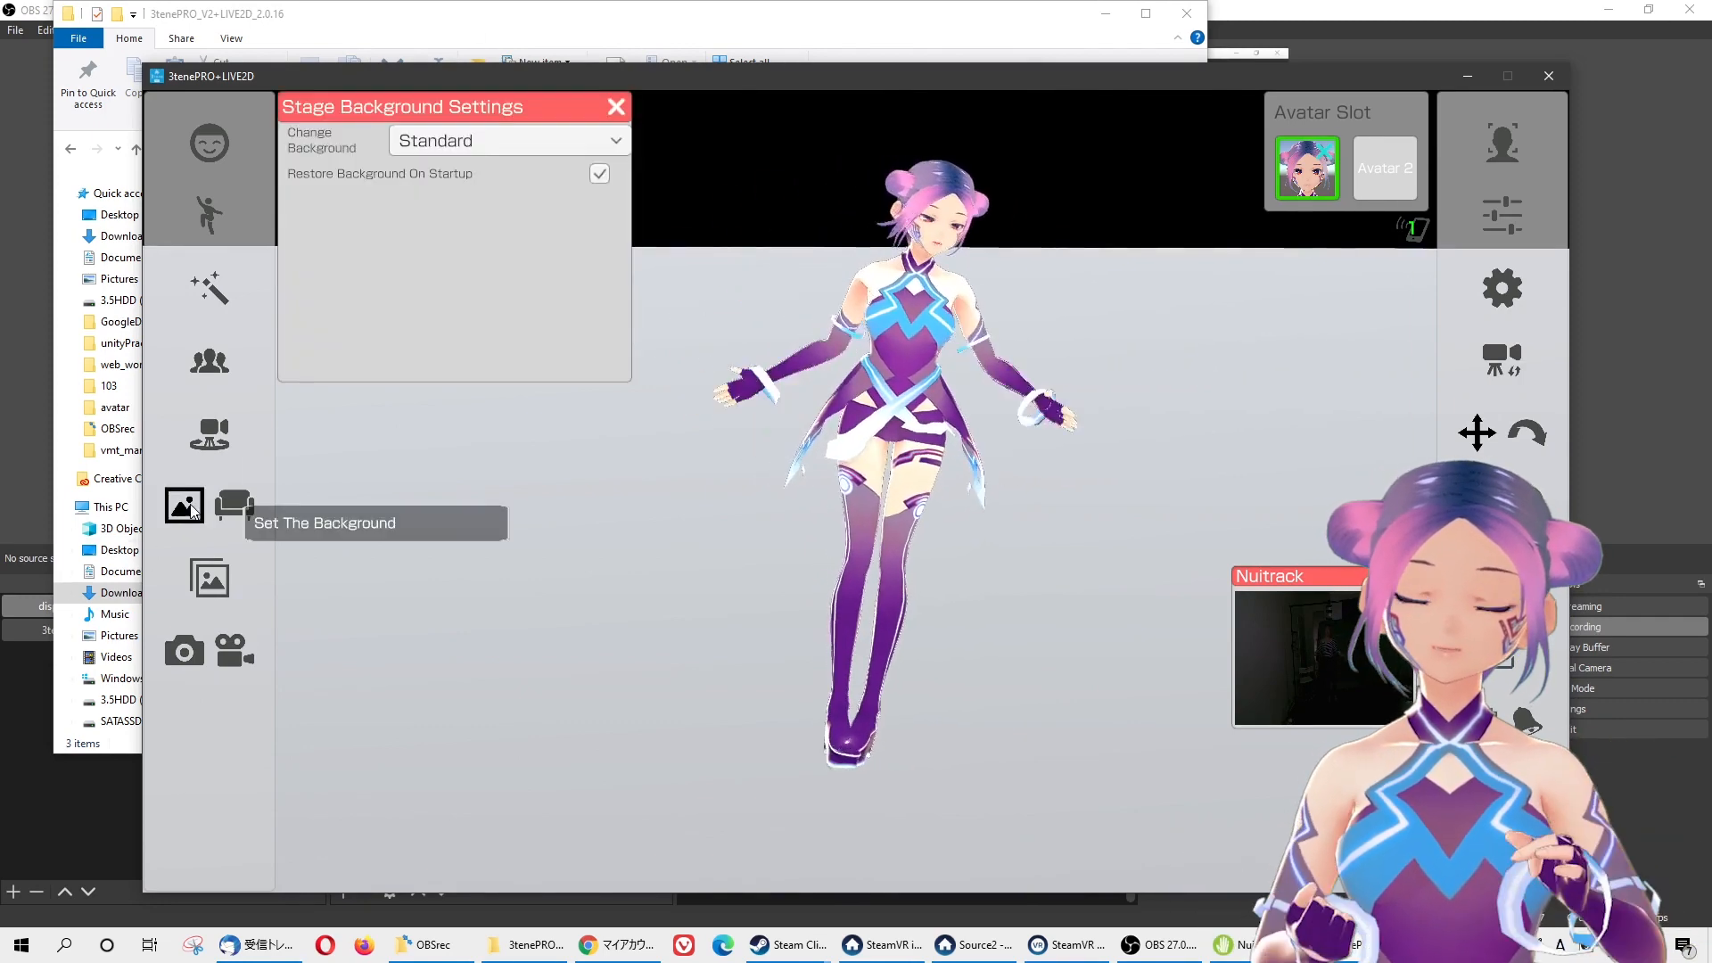
{"action": "left_click", "coordinate": [508, 140]}
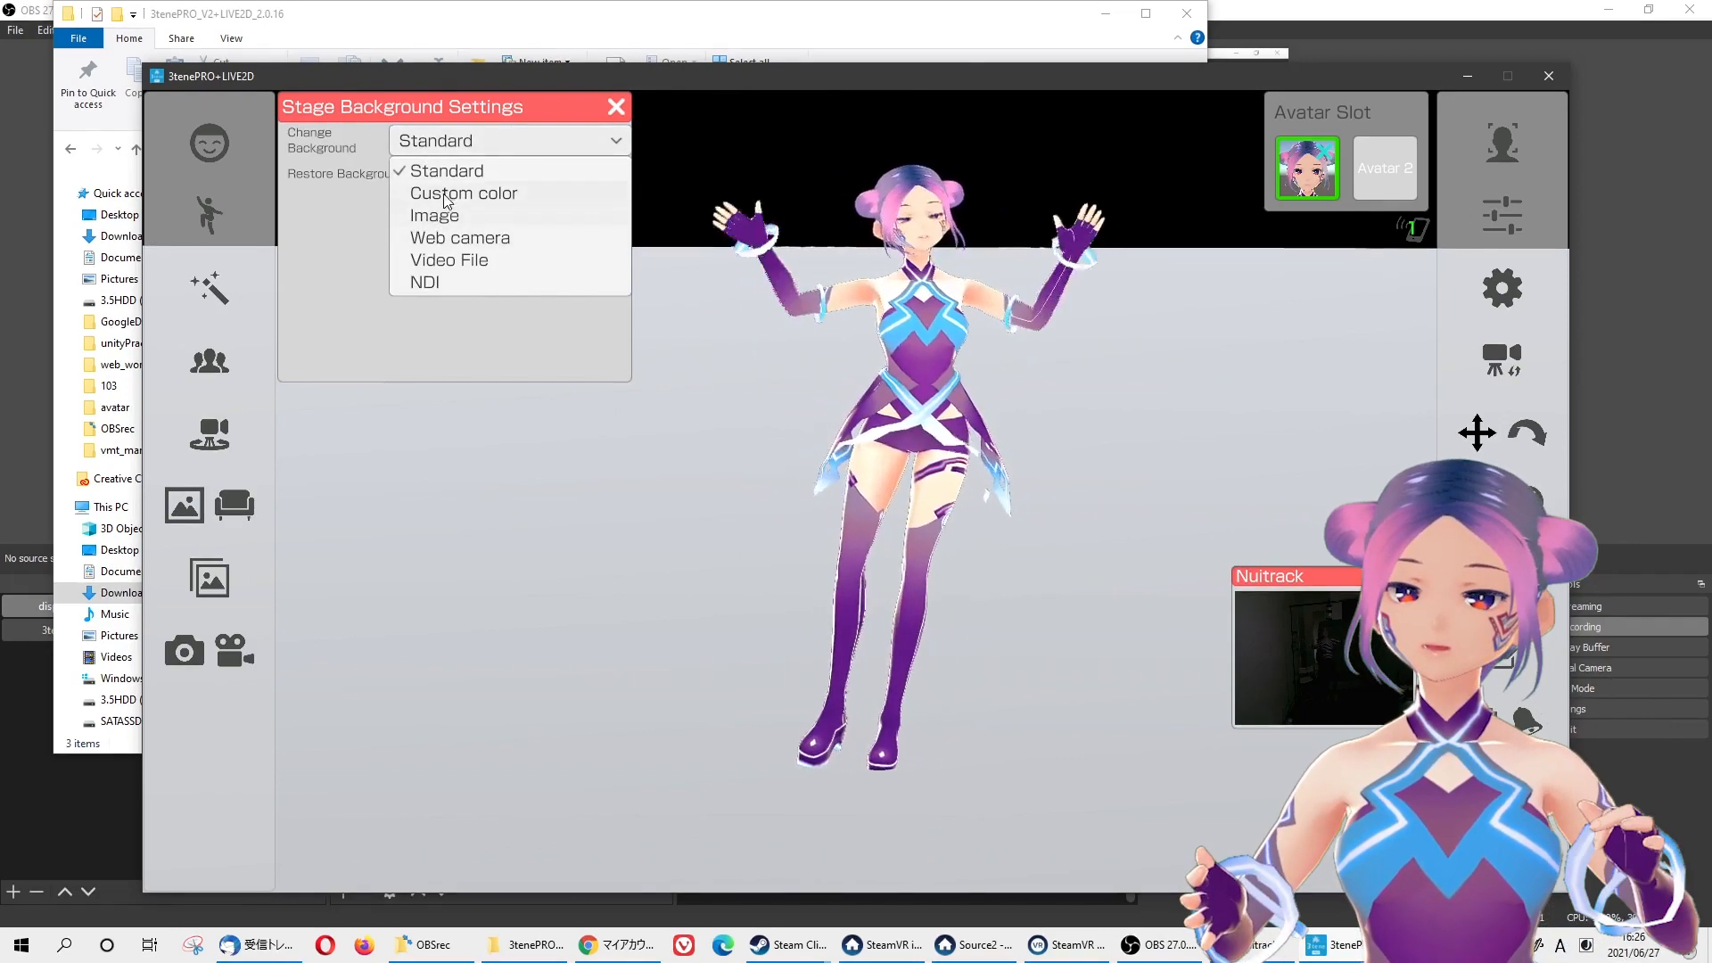
{"action": "left_click", "coordinate": [464, 193]}
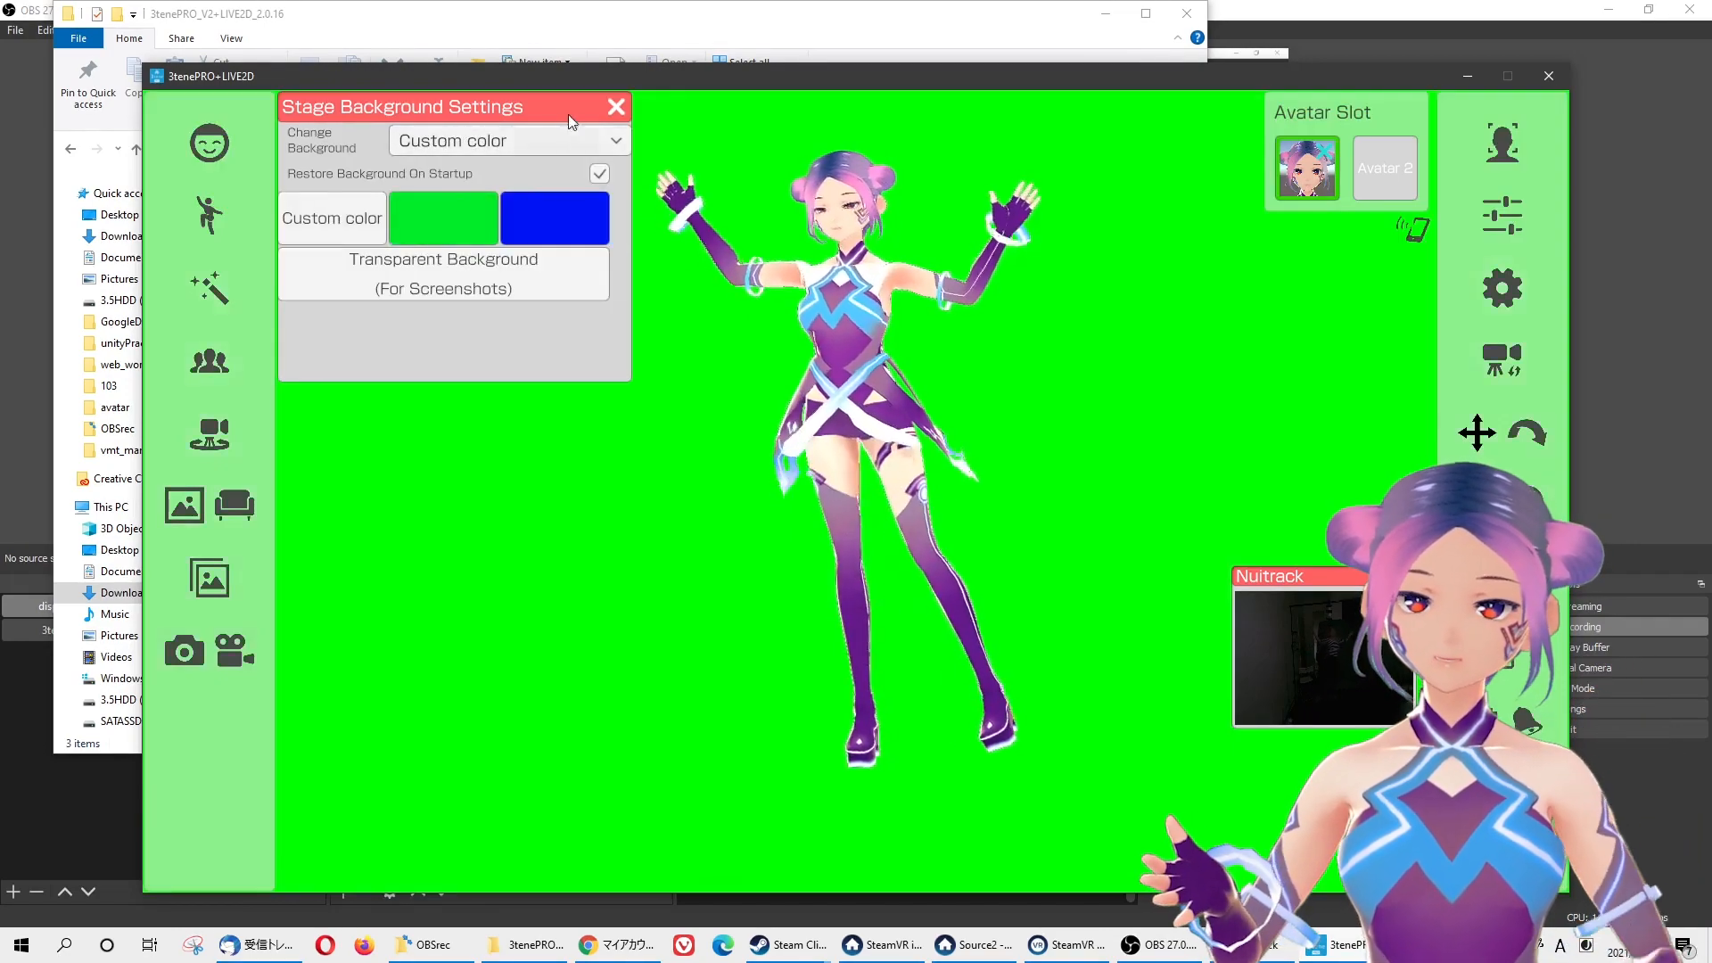
{"action": "left_click", "coordinate": [615, 105]}
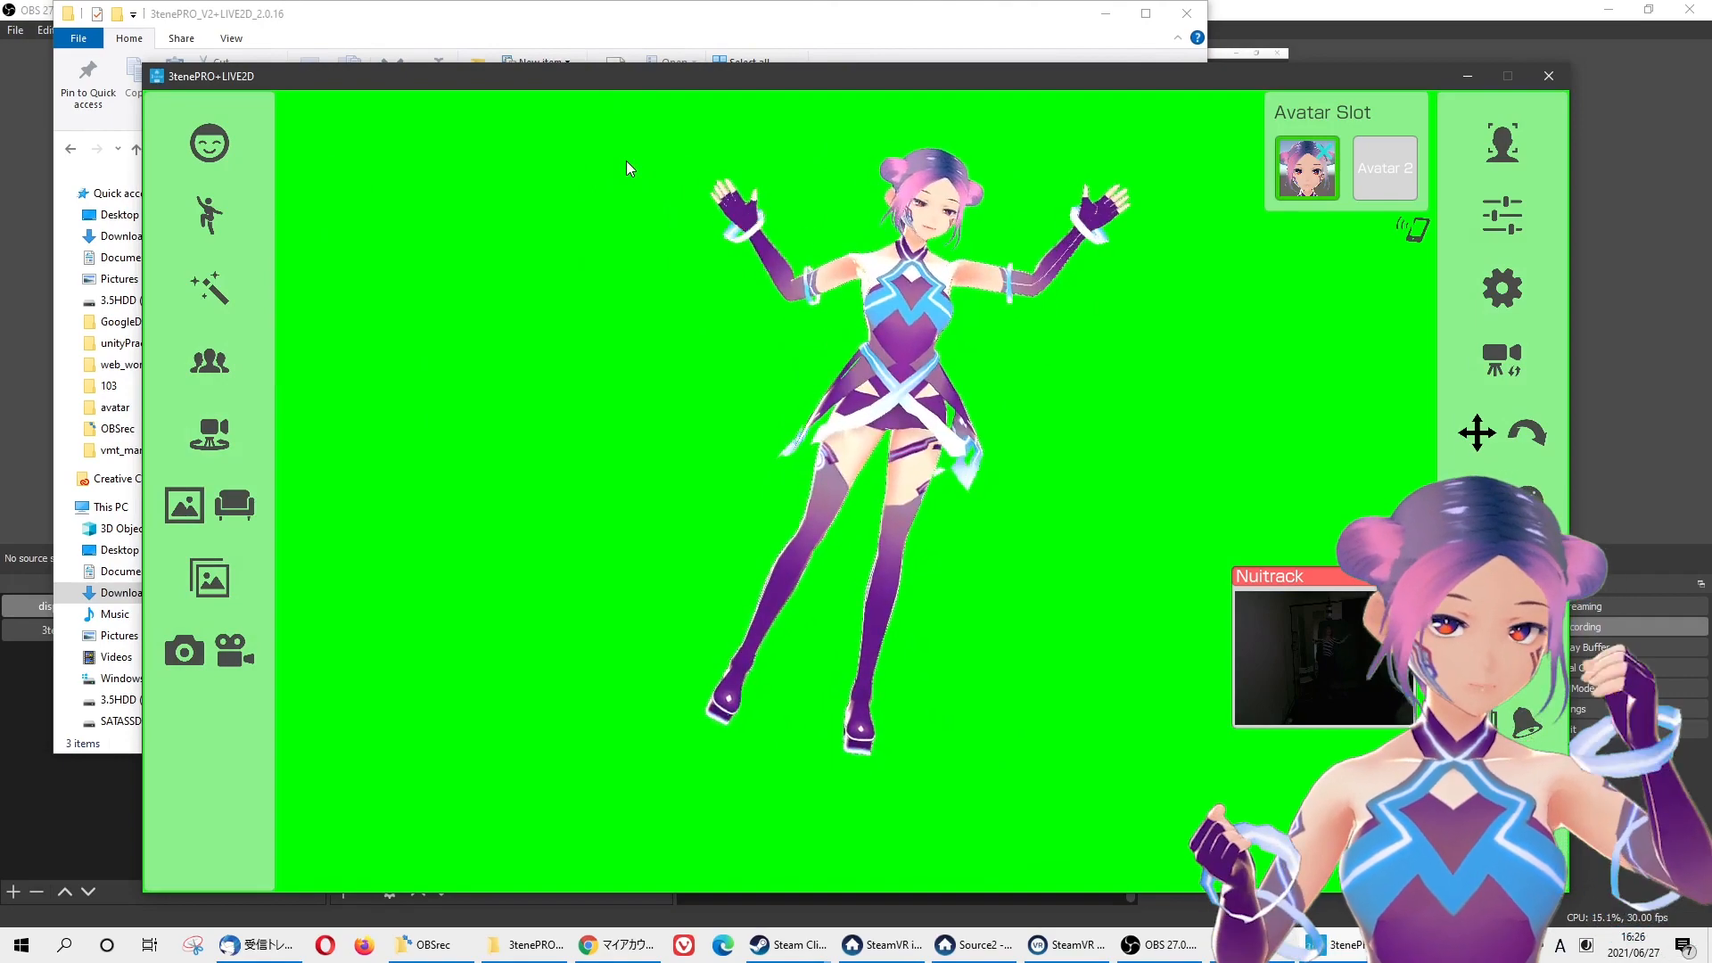